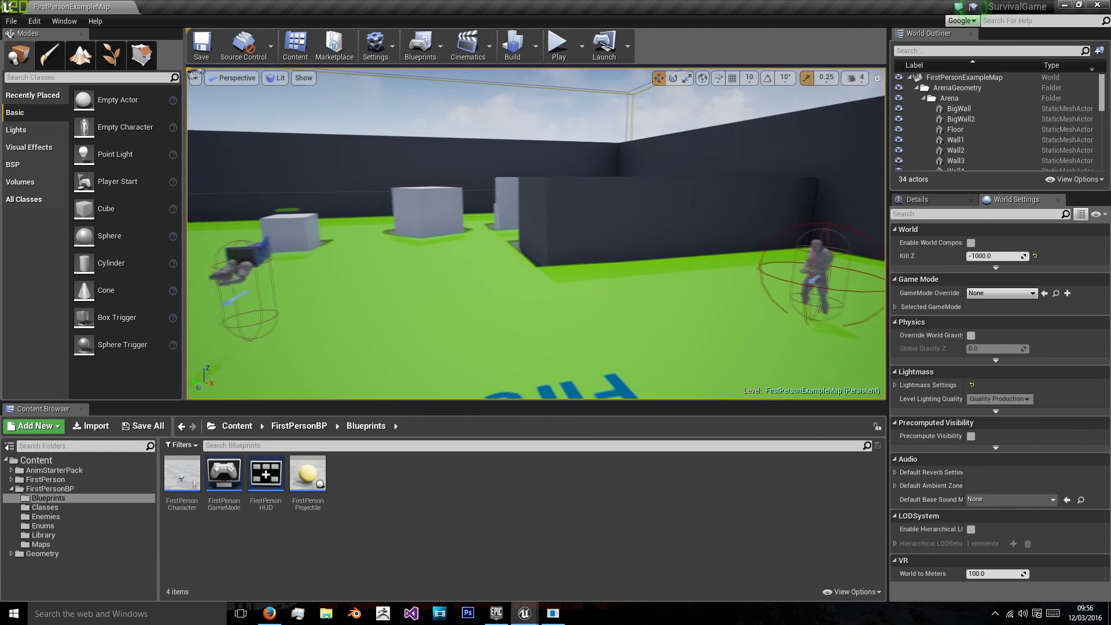
# Open FirstPersonProjectile and tag its collision component 'playerProjectile'
pyautogui.doubleClick(308, 474)
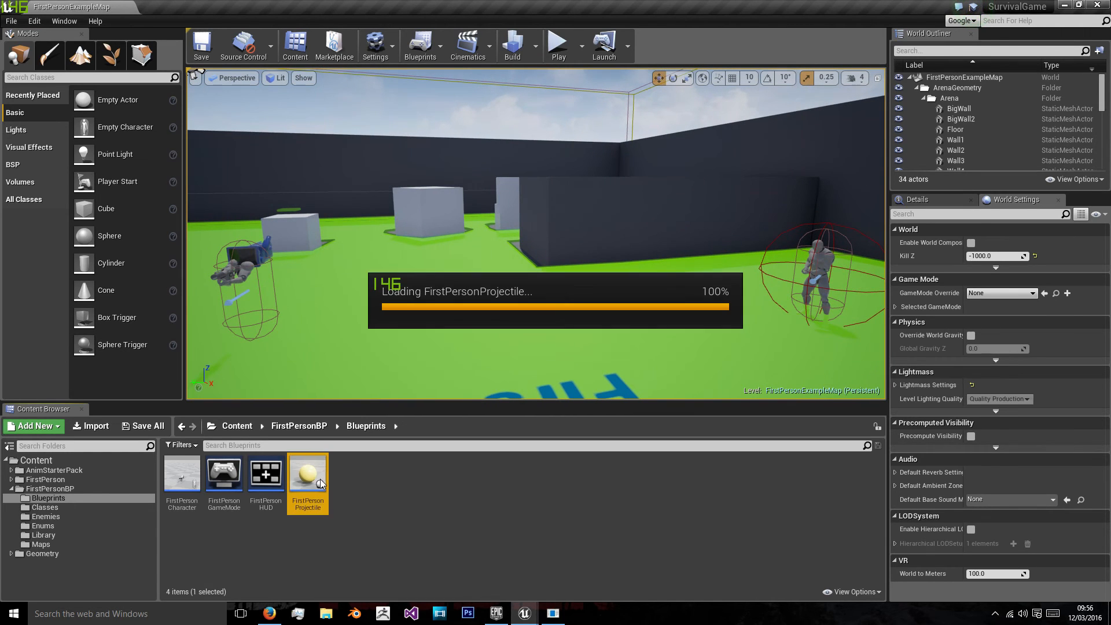
pyautogui.doubleClick(308, 475)
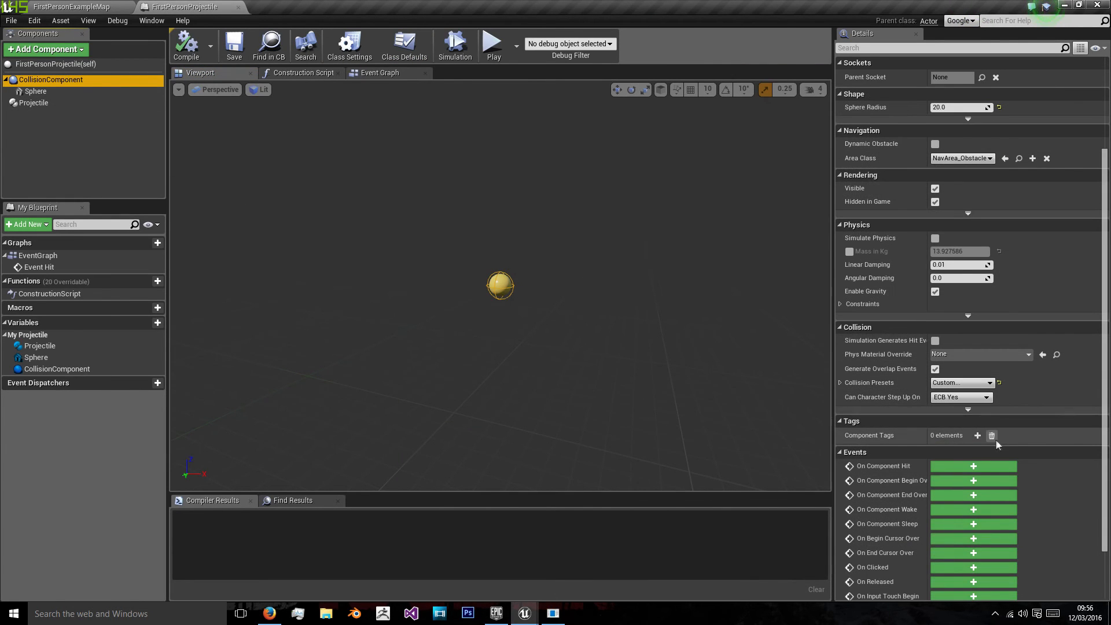
pyautogui.click(977, 435)
pyautogui.write('playerProjectile')
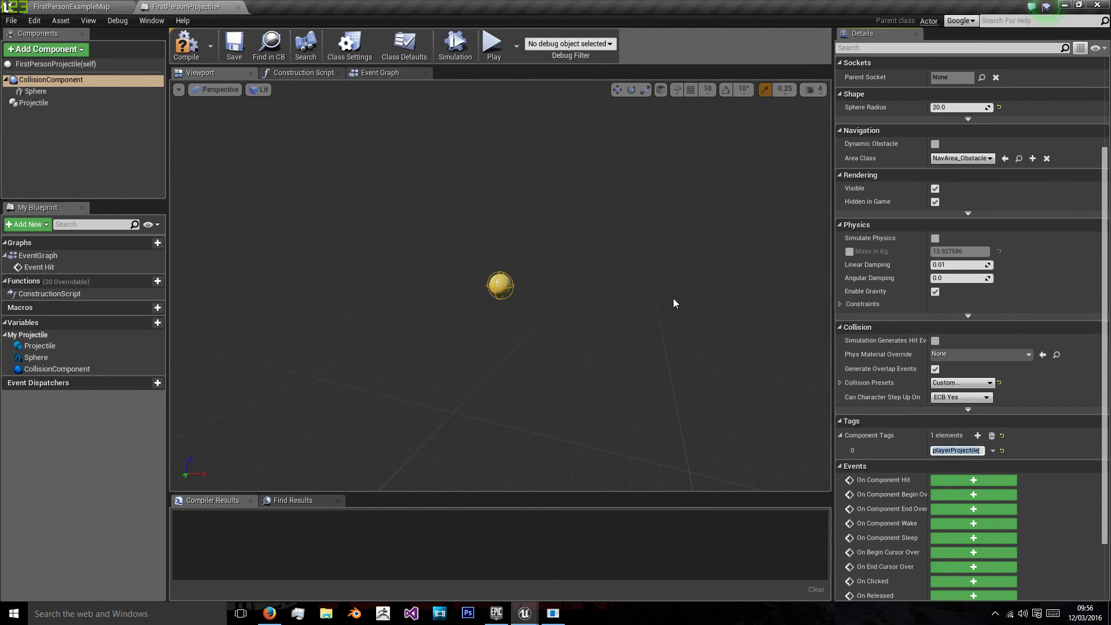
pyautogui.moveTo(83, 80)
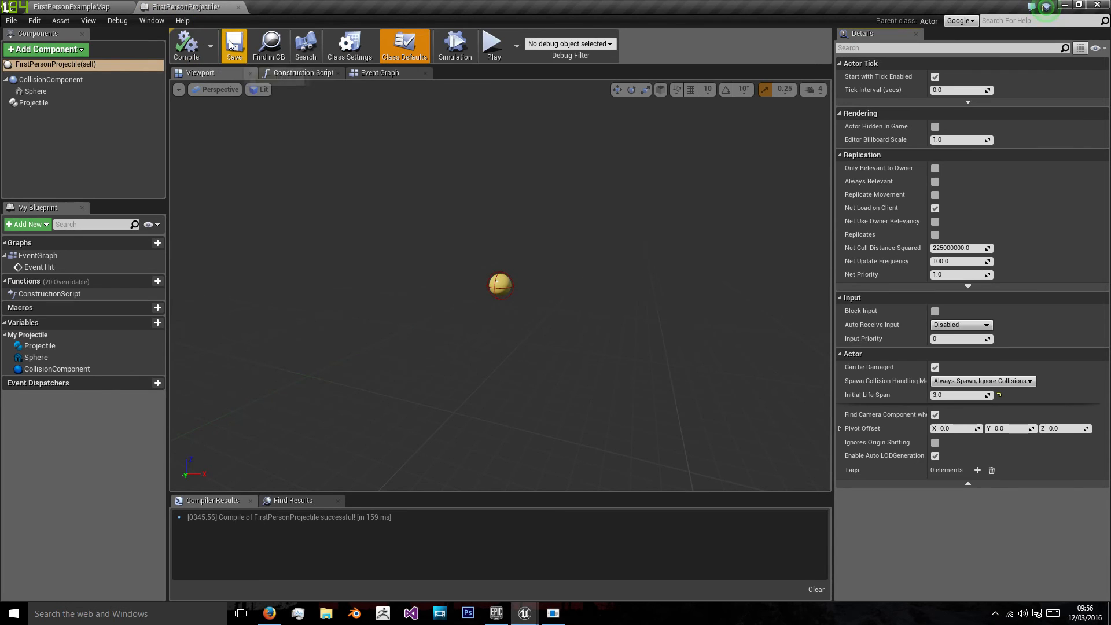
# Return to the level editor and show the Enemies folder contents
pyautogui.click(67, 7)
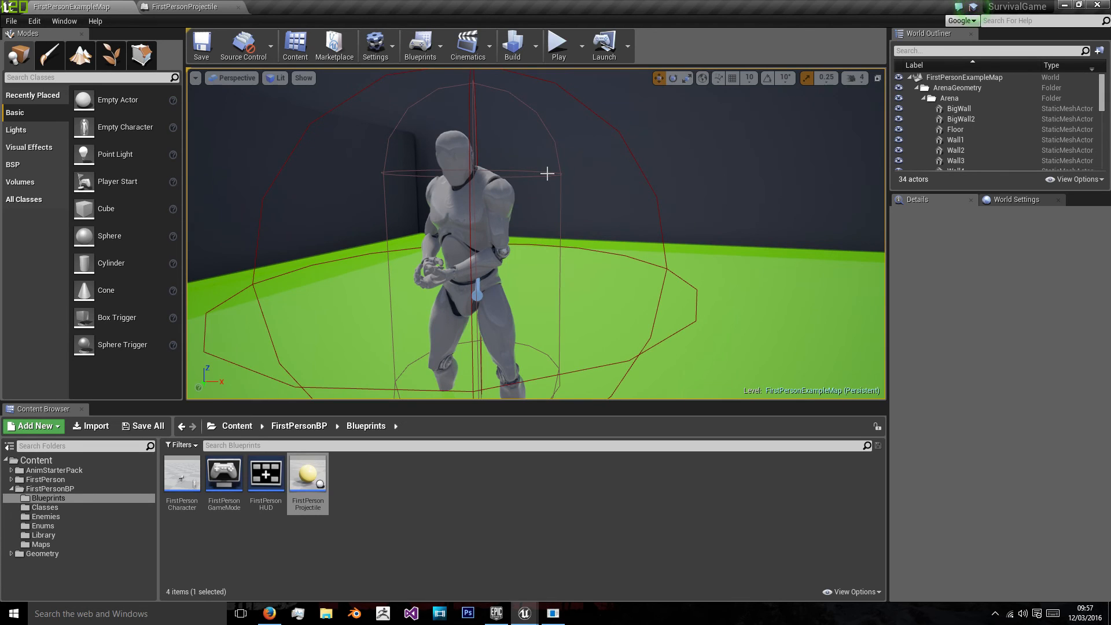
pyautogui.moveTo(307, 473)
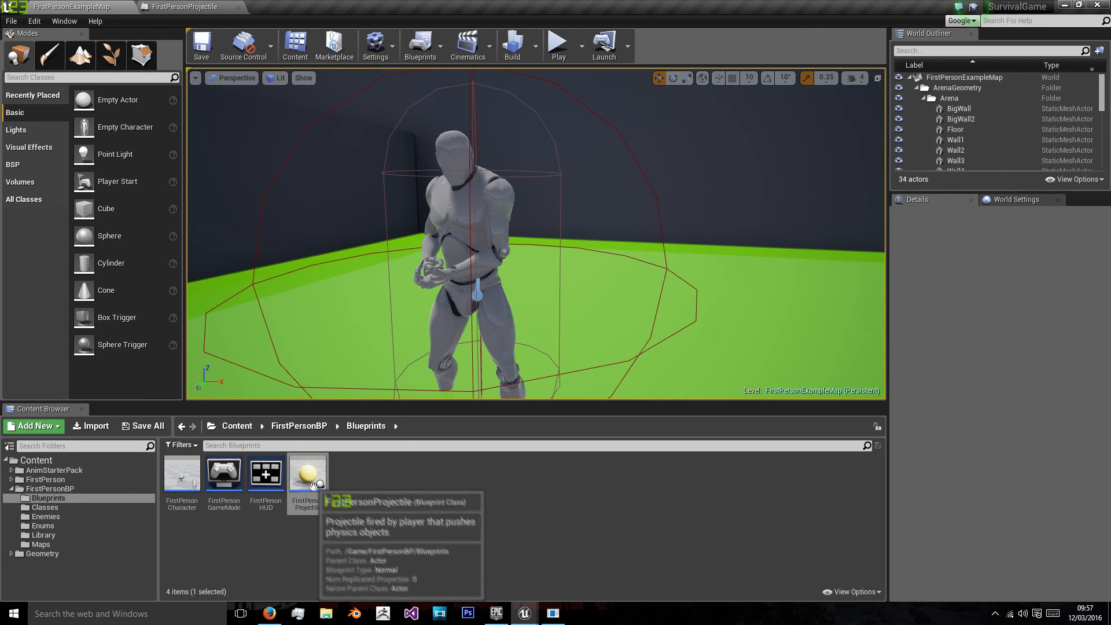
pyautogui.moveTo(401, 491)
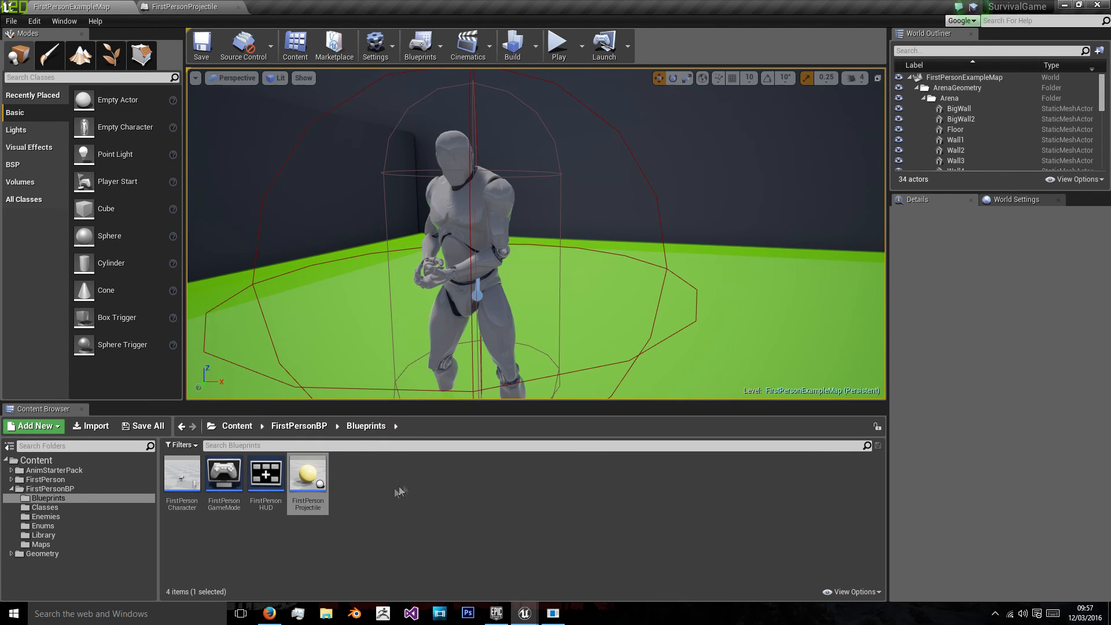
pyautogui.moveTo(411, 301)
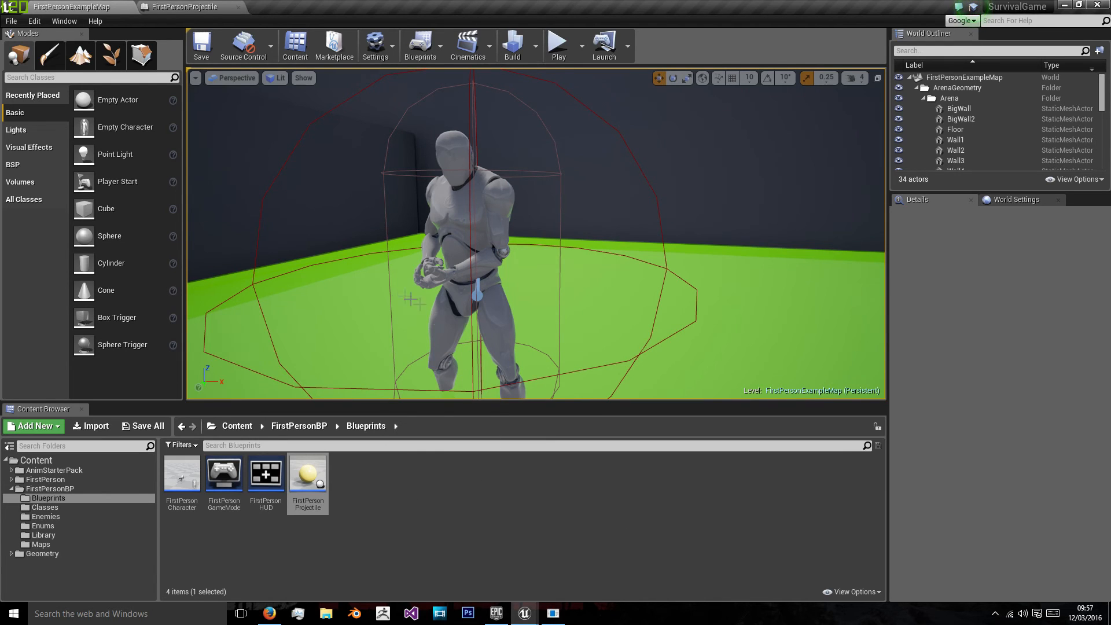
pyautogui.moveTo(183, 7)
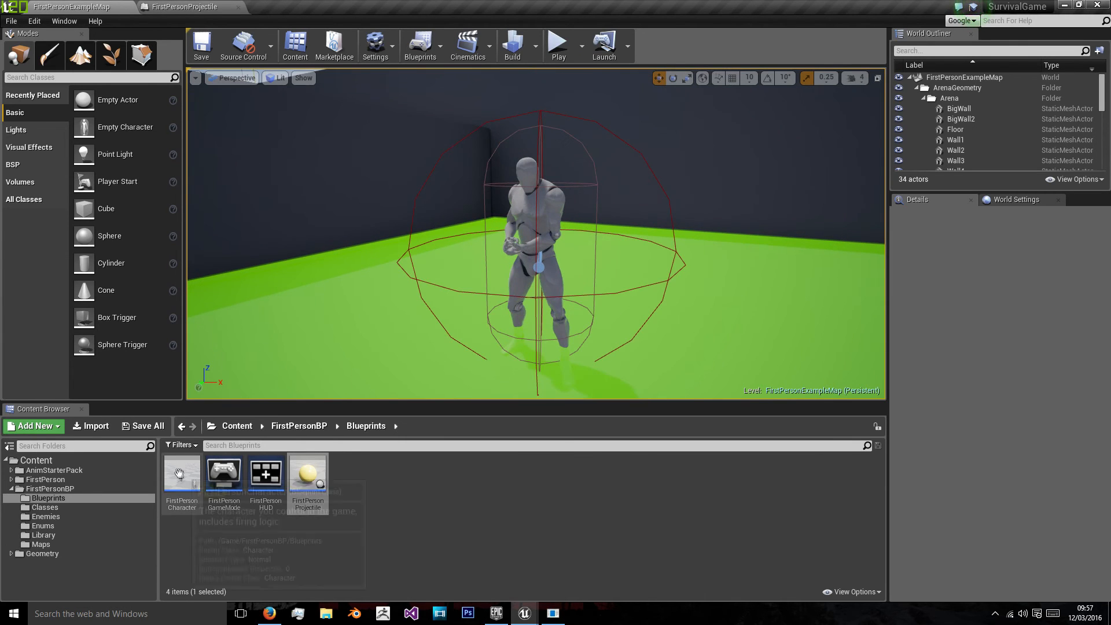
pyautogui.click(45, 517)
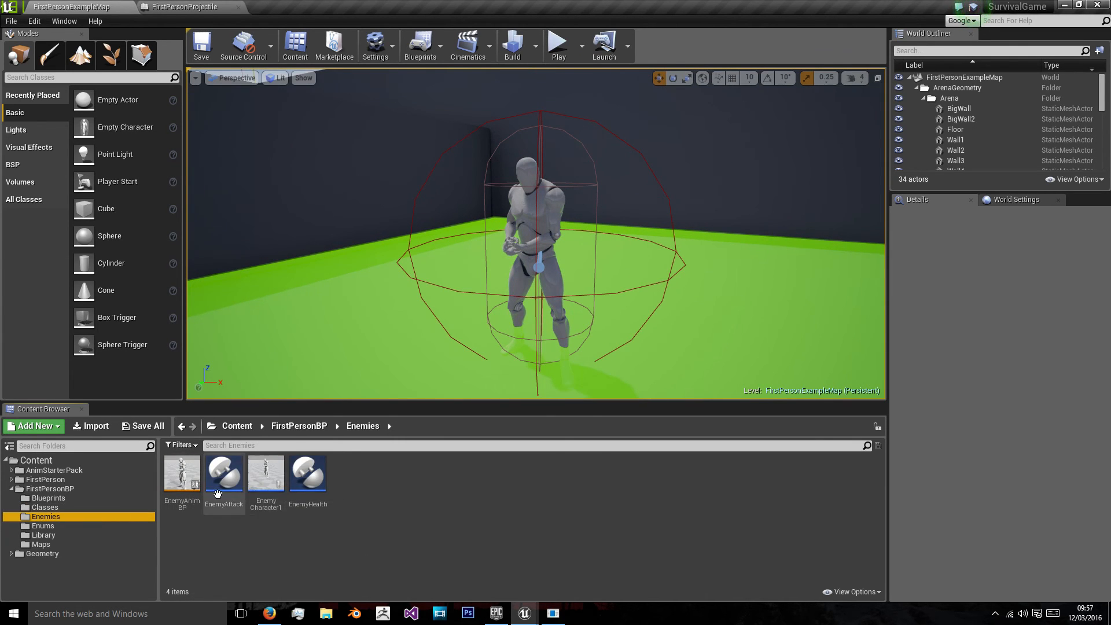
# Inspect EnemyCharacter1's CapsuleComponent Pawn collision preset and its responses
pyautogui.doubleClick(265, 474)
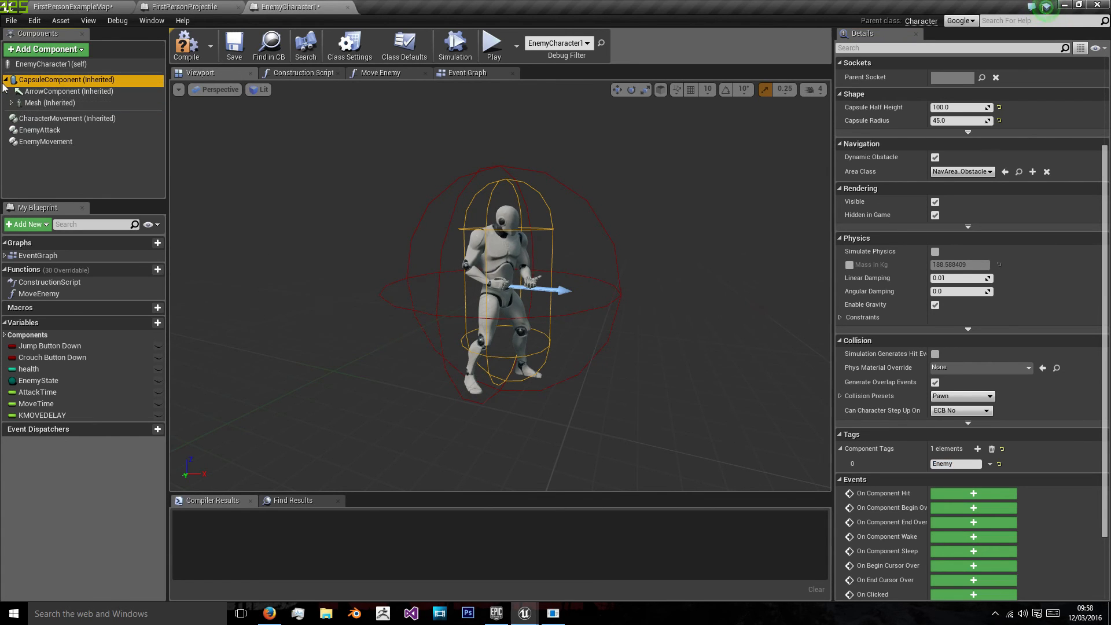
pyautogui.click(5, 80)
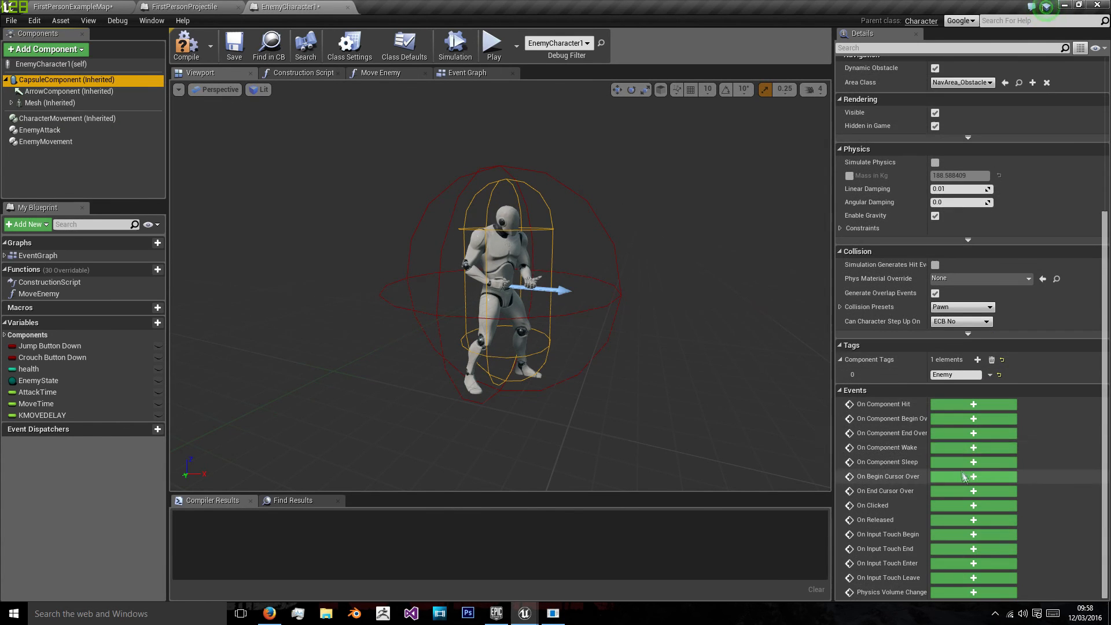
pyautogui.scroll(3)
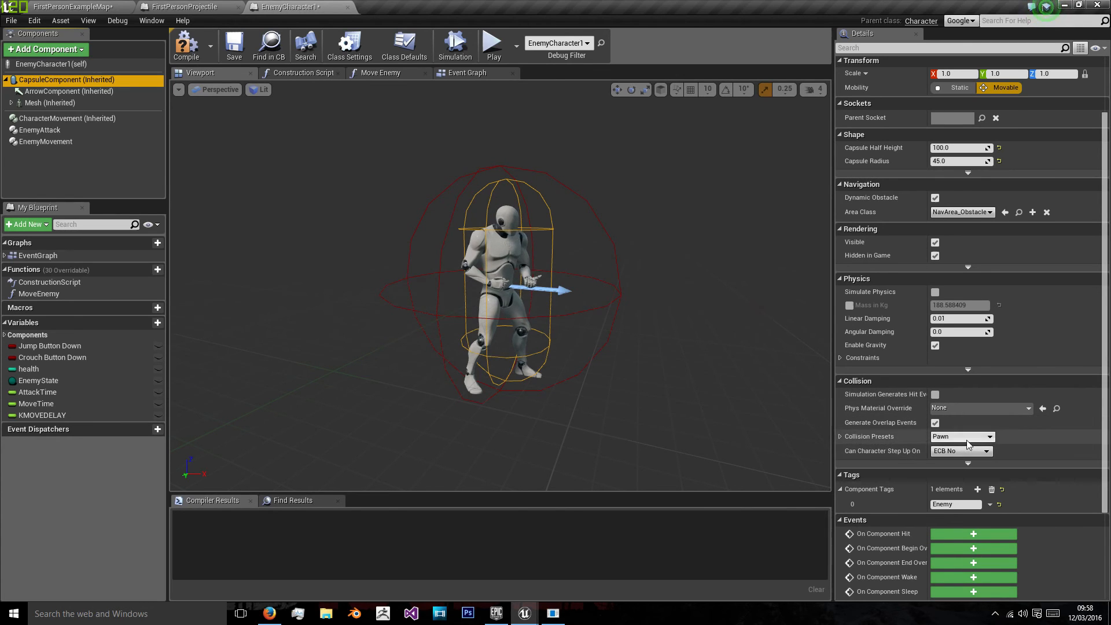
pyautogui.click(839, 437)
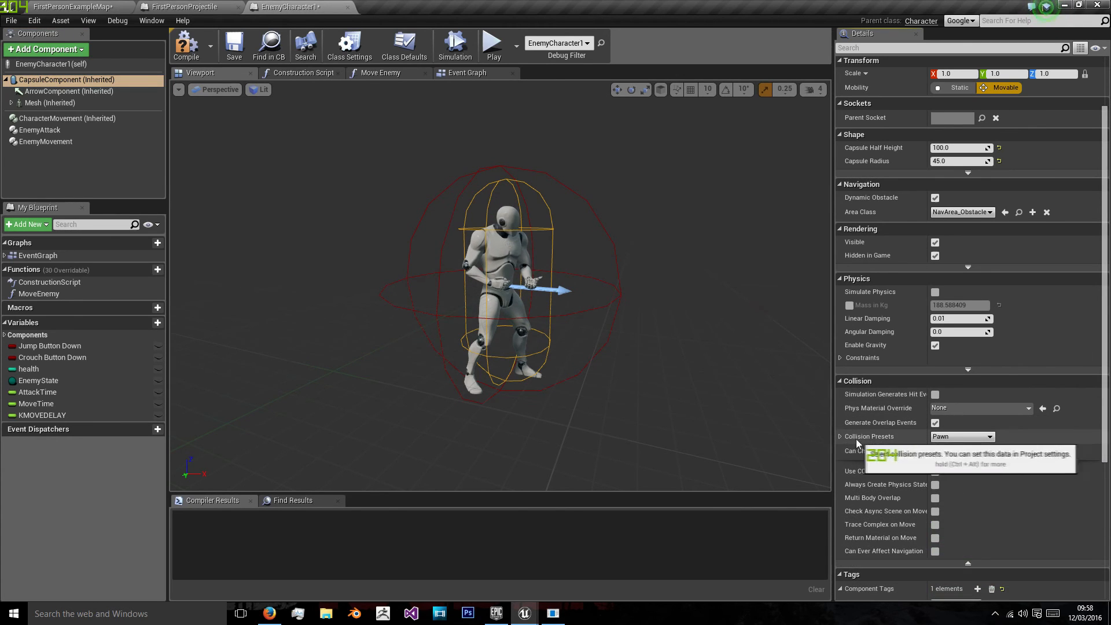
pyautogui.click(840, 436)
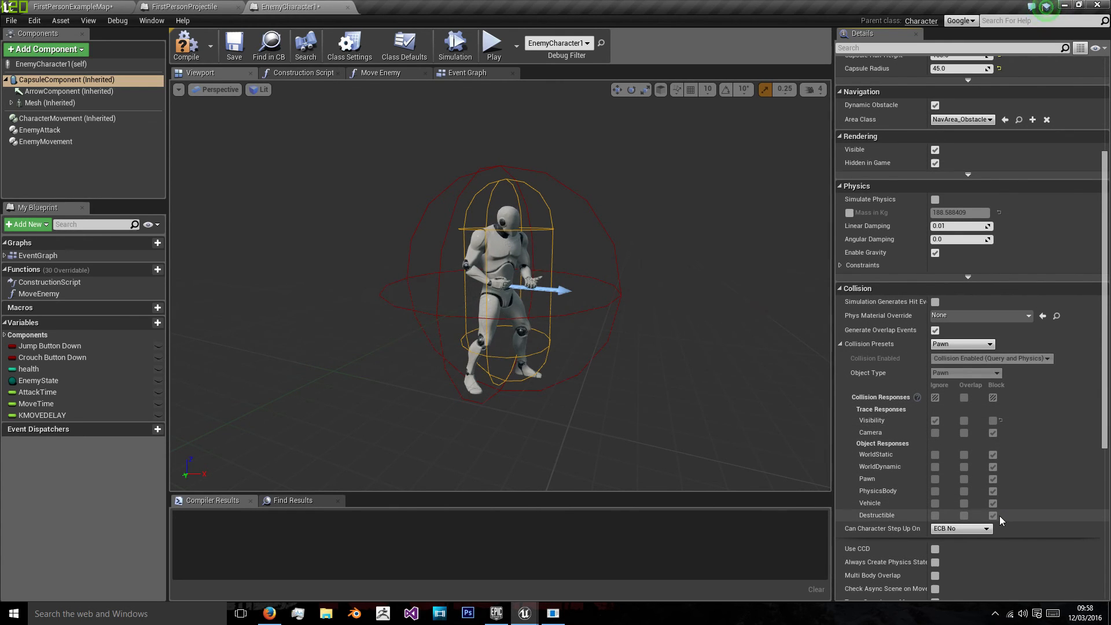
pyautogui.click(187, 7)
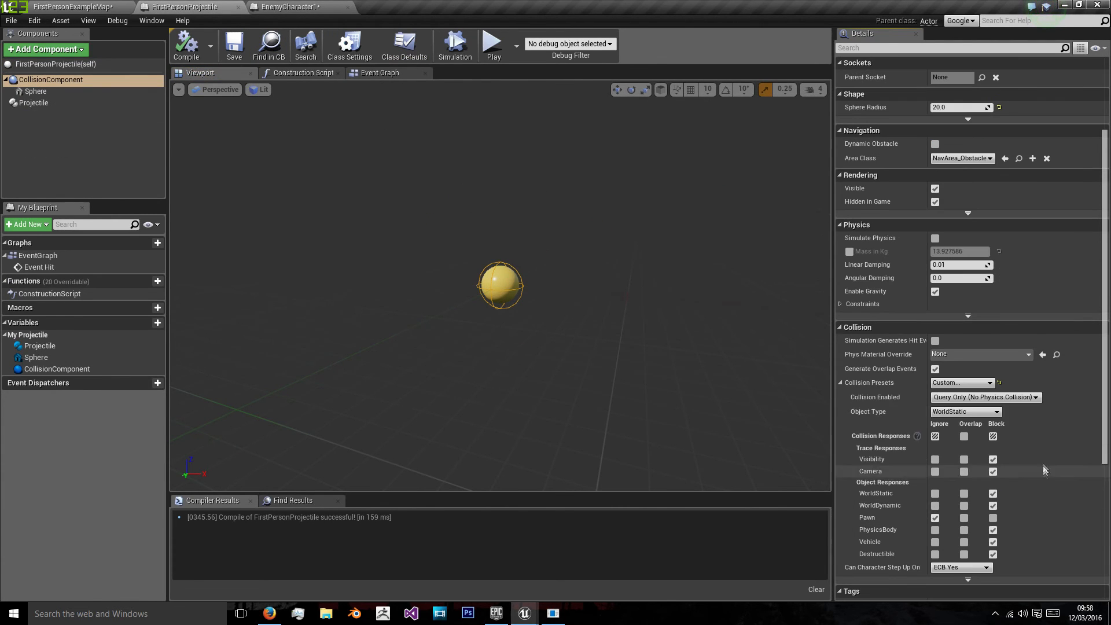
# Set the projectile's collision preset to BlockAll and add an OnComponentHit event
pyautogui.click(992, 383)
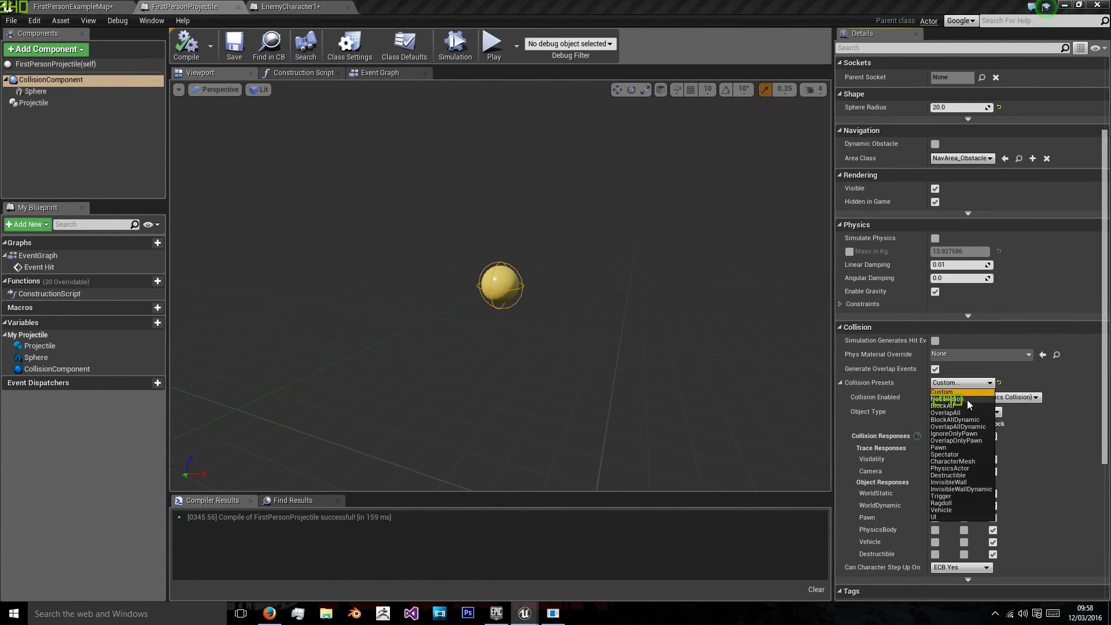
pyautogui.click(945, 405)
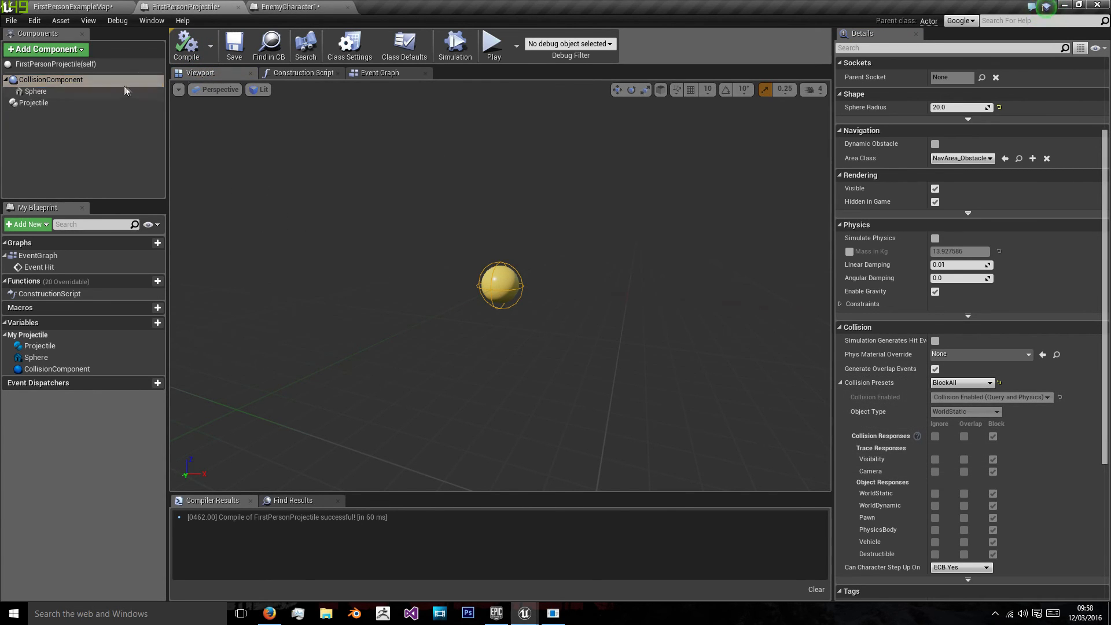
pyautogui.click(379, 72)
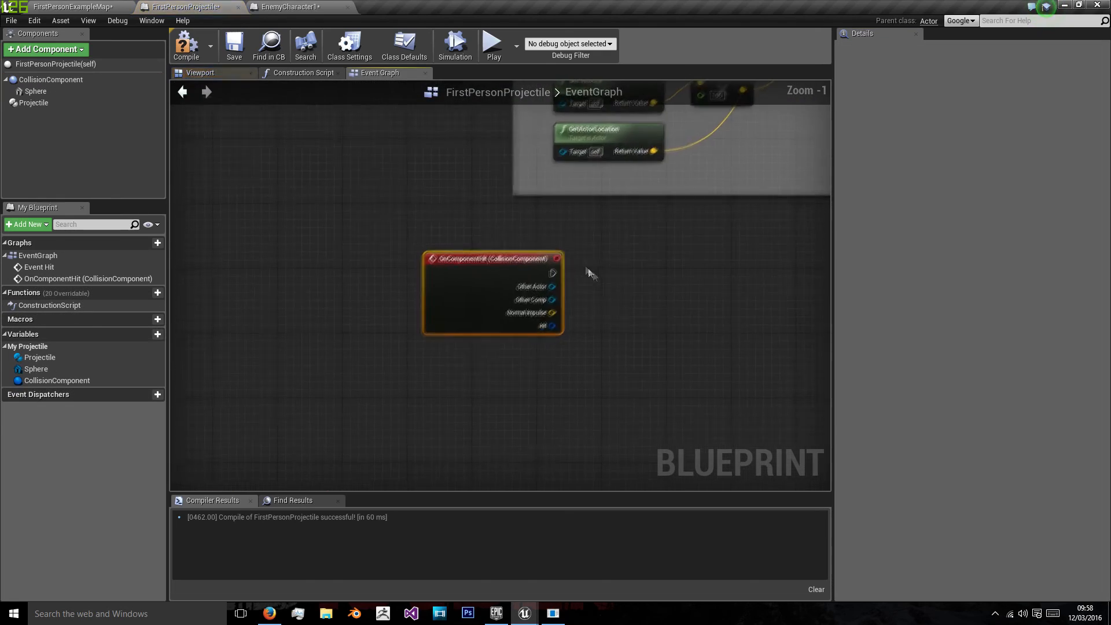
pyautogui.scroll(-3)
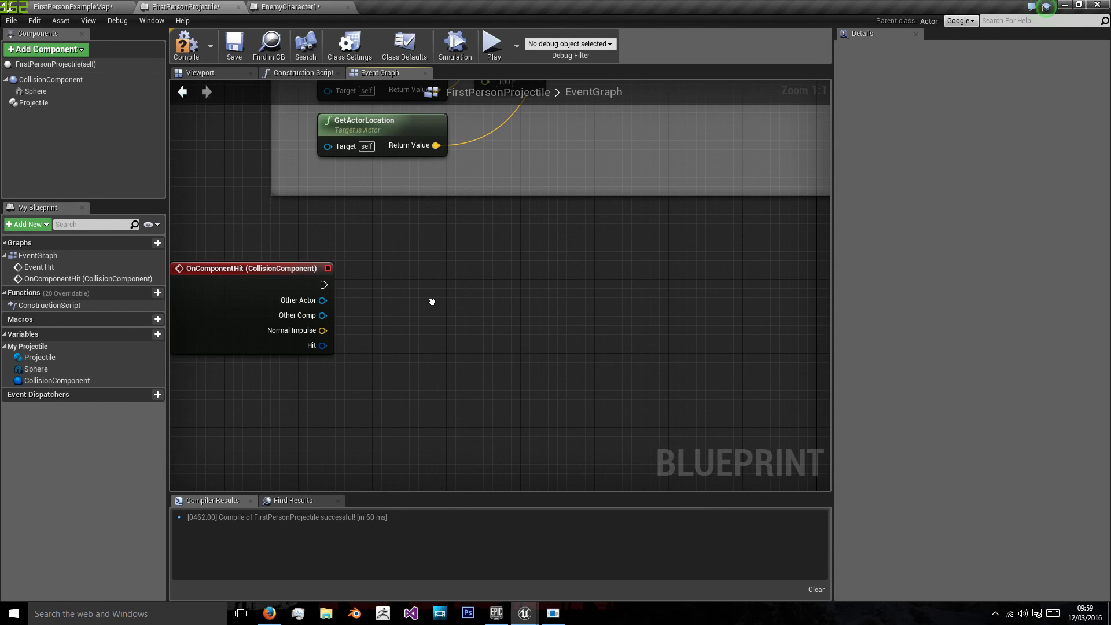
# Add an Actor Has Tag 'Enemy' check with Branch and Cast To EnemyCharacter1 after the hit event
pyautogui.rightClick(432, 301)
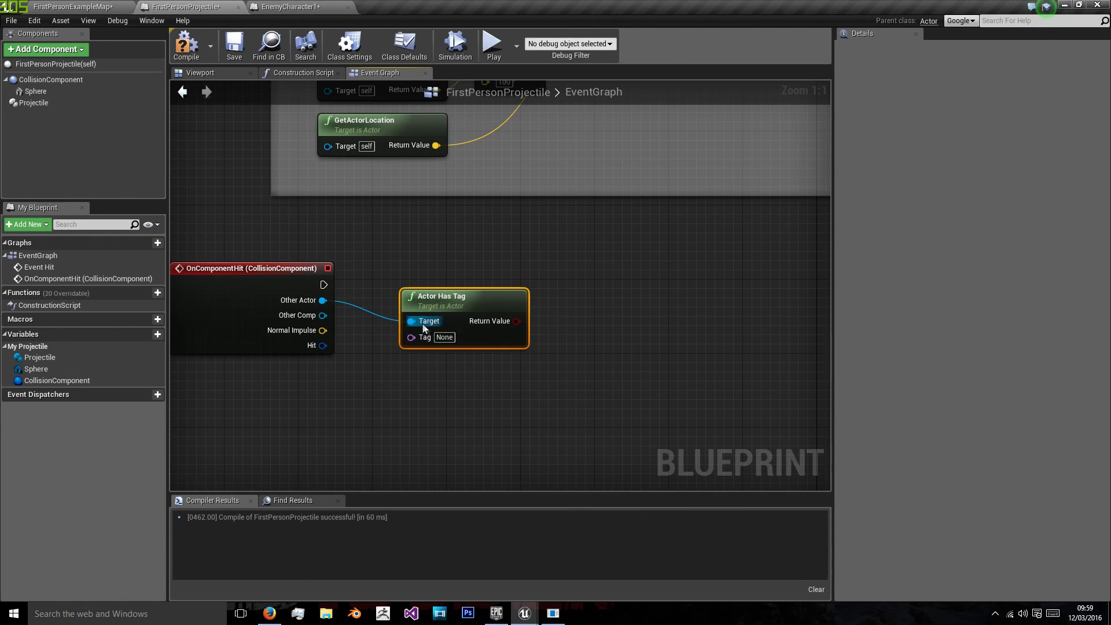
pyautogui.write('Enemy')
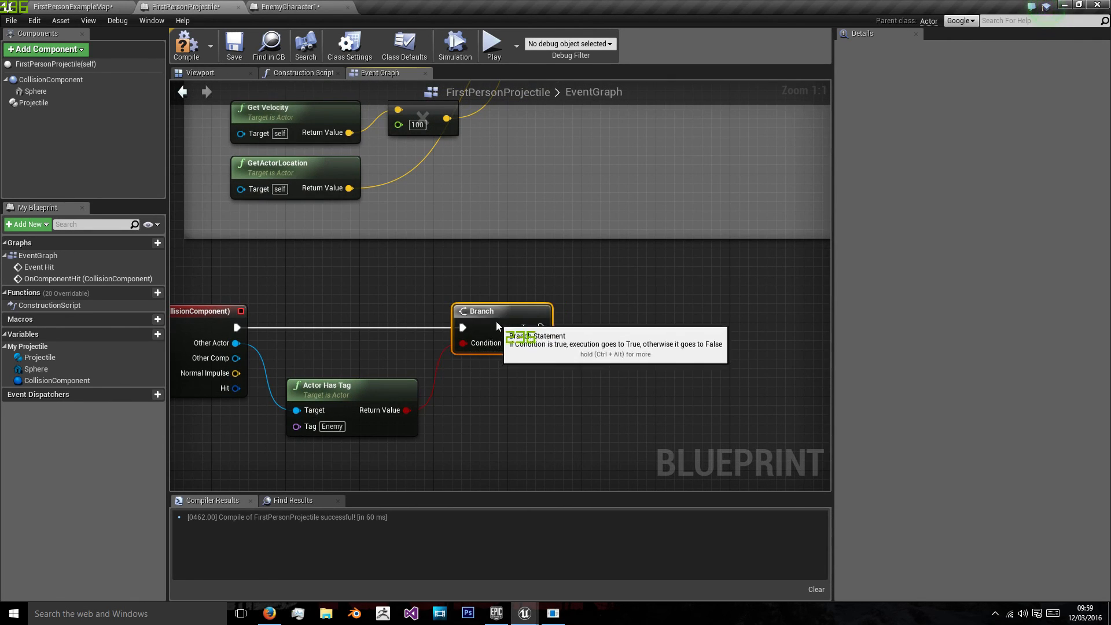
pyautogui.moveTo(237, 342)
pyautogui.write('take da')
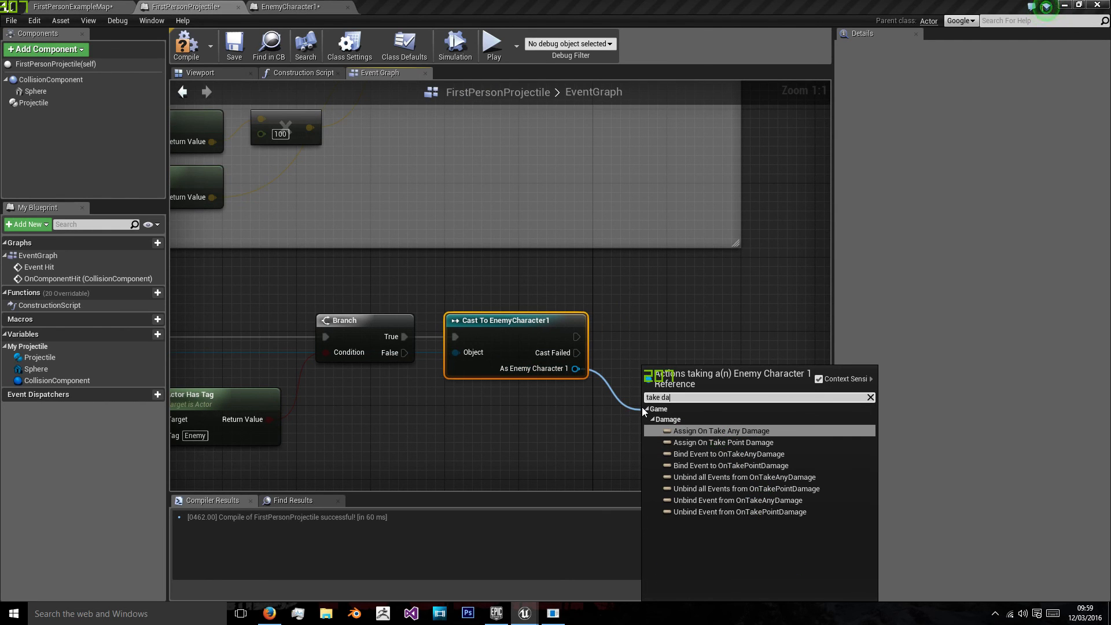
pyautogui.click(870, 397)
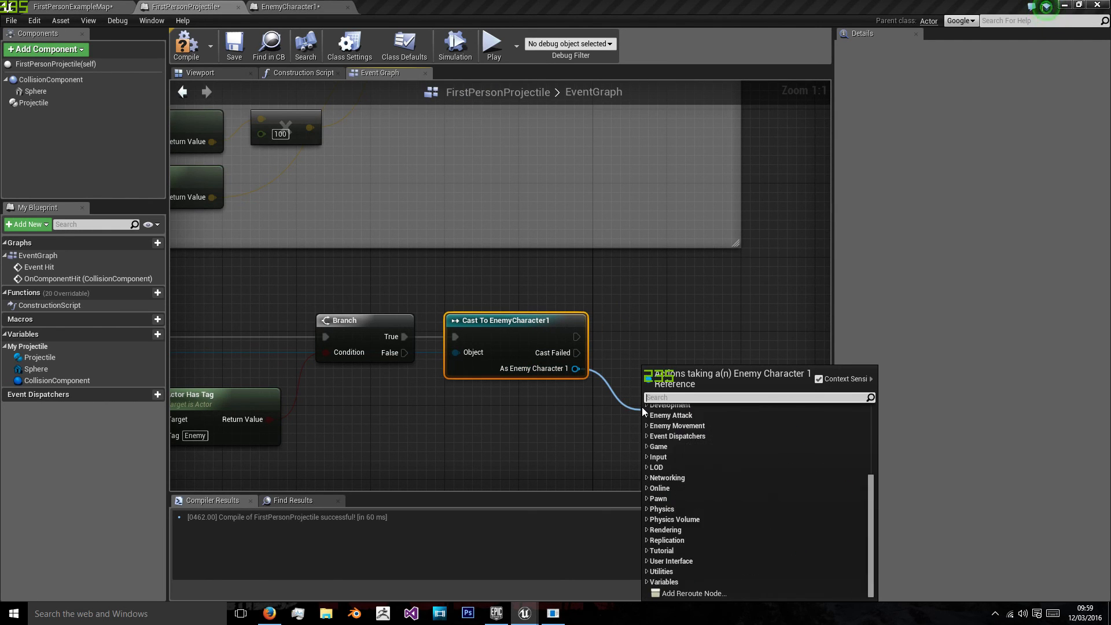
pyautogui.press('Escape')
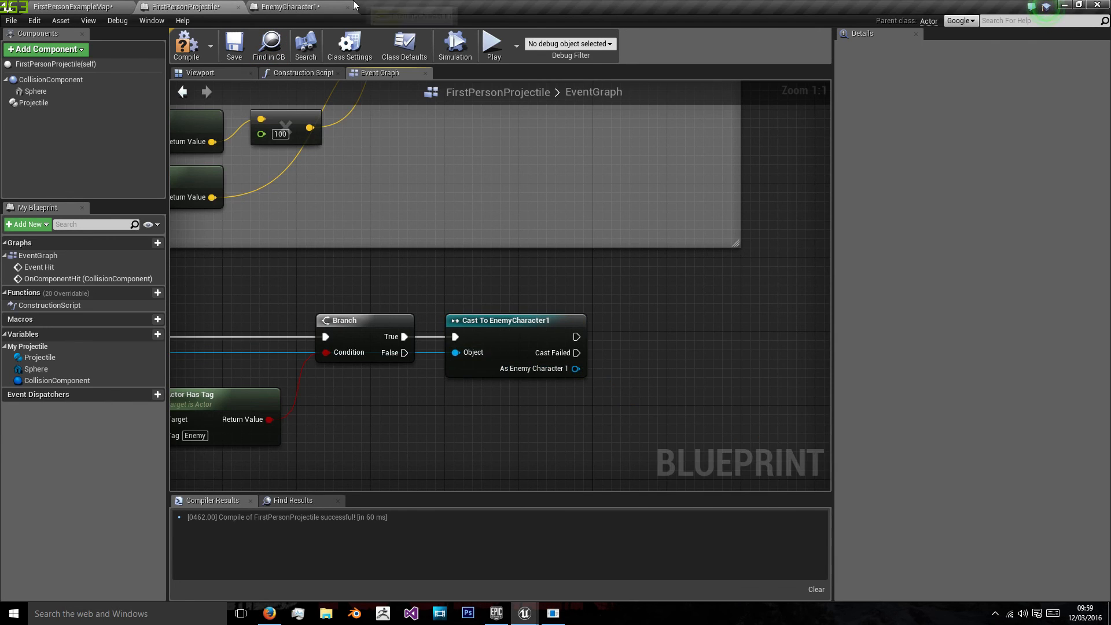
pyautogui.click(45, 49)
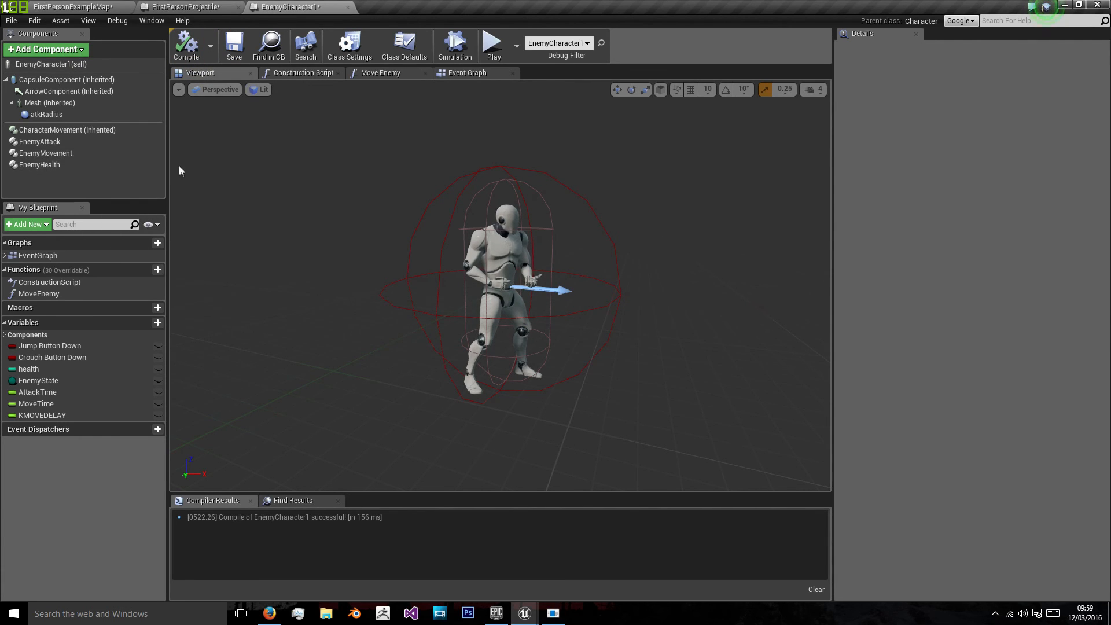
# Call Take Damage from the cast enemy, feeding its Enemy Health component and Health
pyautogui.click(189, 6)
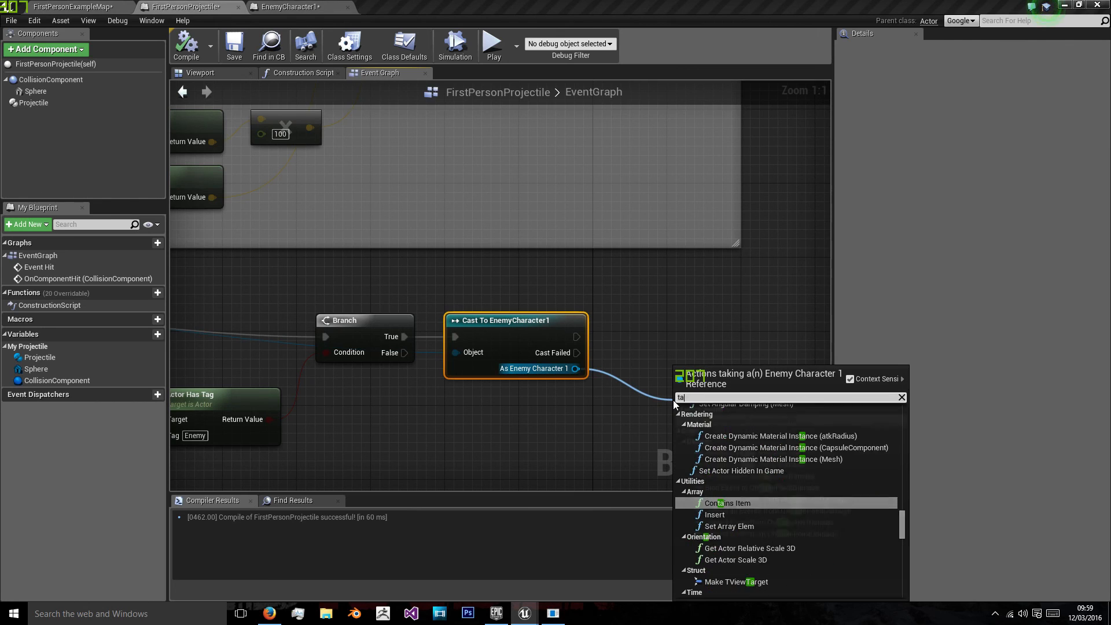
pyautogui.write('ake d')
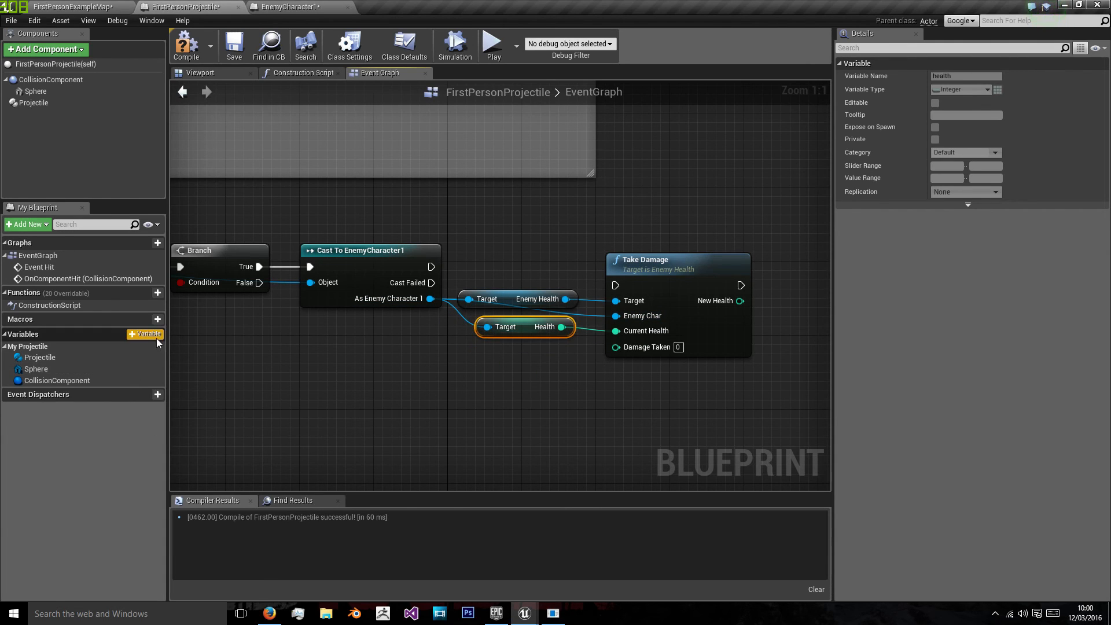
# Create an integer Damage variable and wire it into Take Damage's Damage Taken
pyautogui.click(145, 333)
pyautogui.write('Damage')
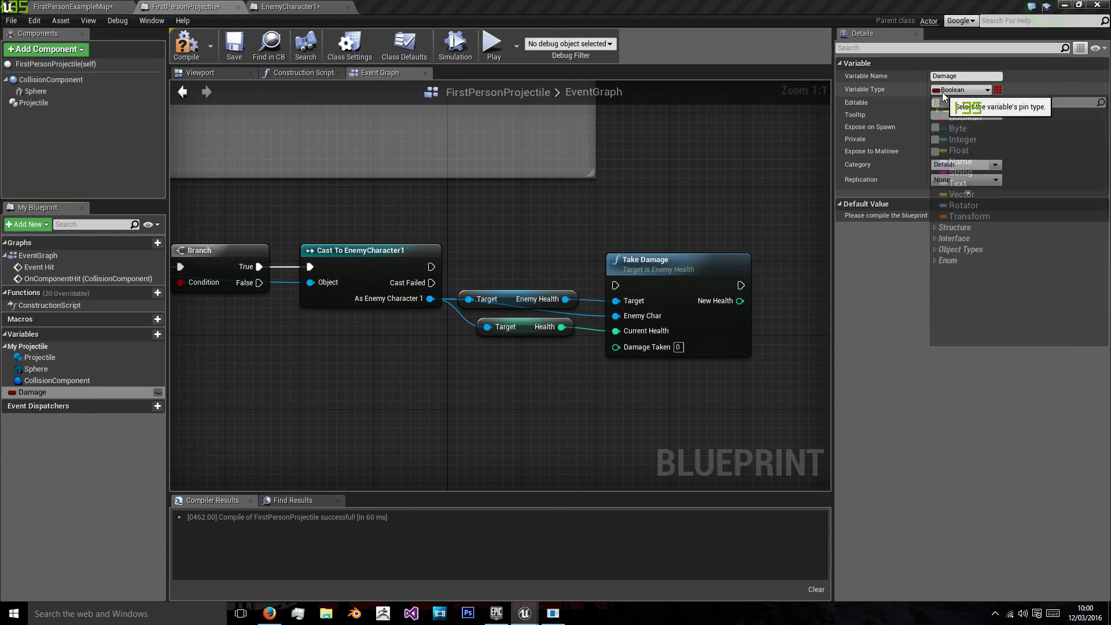
pyautogui.click(962, 141)
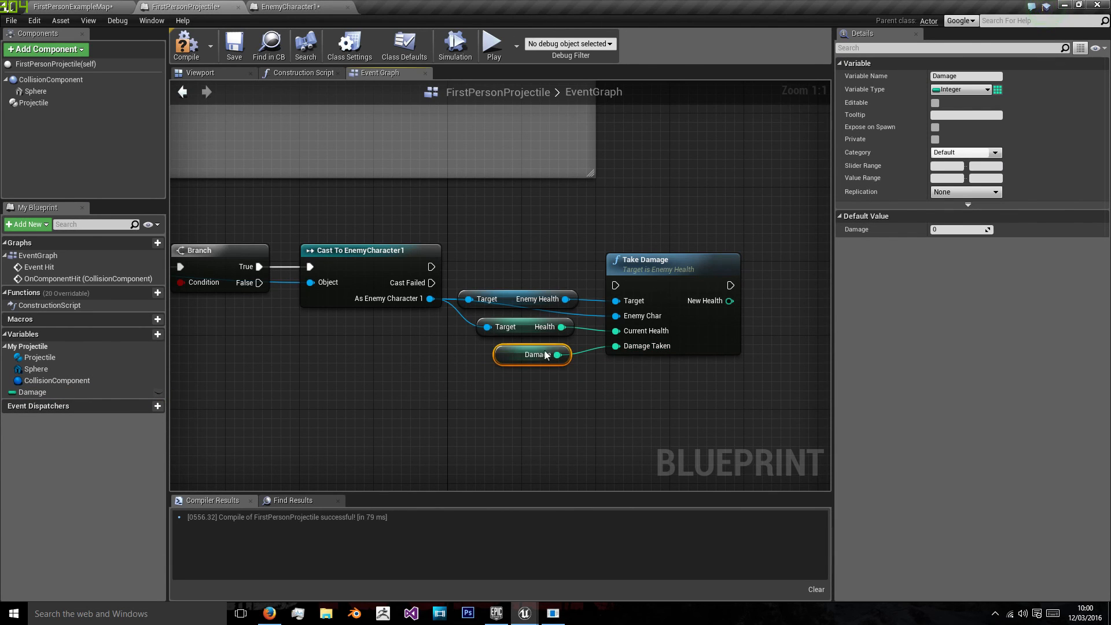
pyautogui.click(32, 393)
pyautogui.write('1')
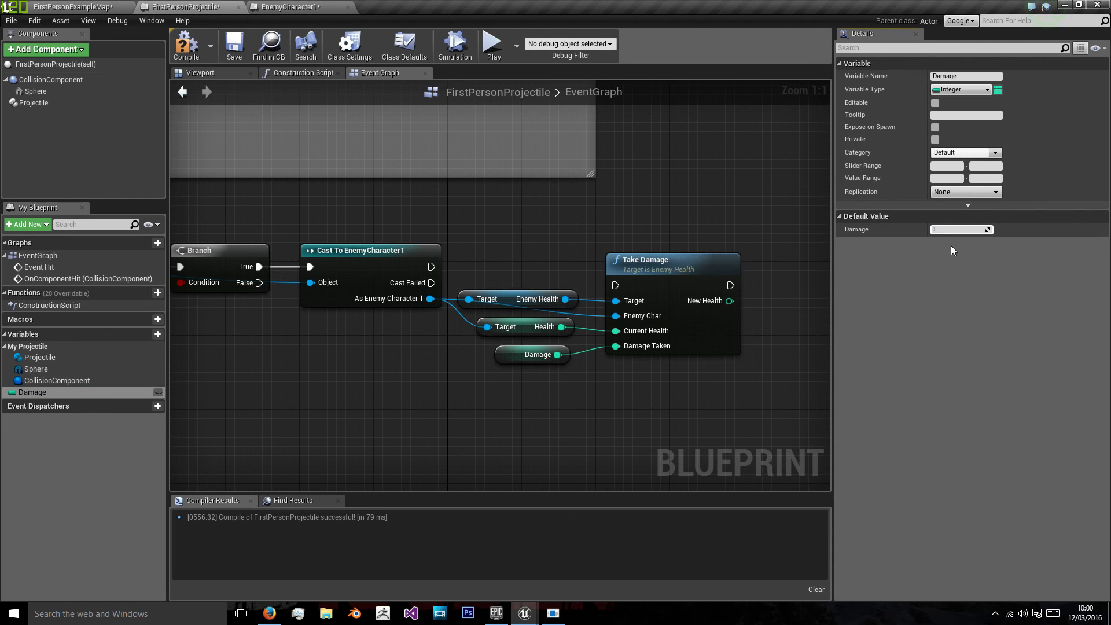
pyautogui.click(287, 7)
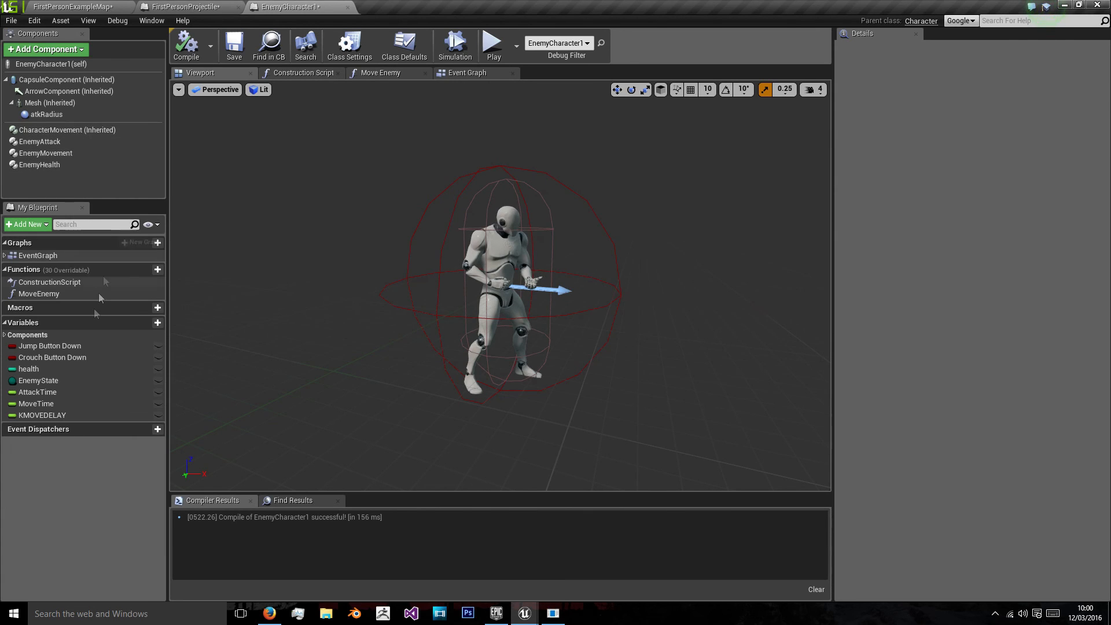
# Set the projectile Damage default to 100 and play-test shooting the enemy
pyautogui.click(28, 368)
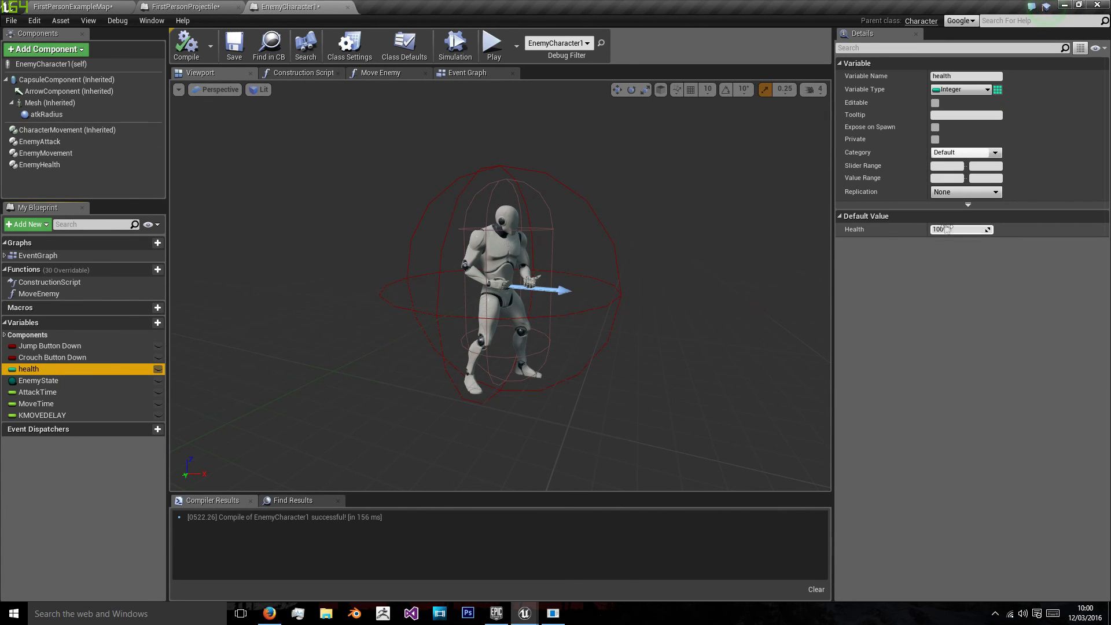
pyautogui.click(191, 7)
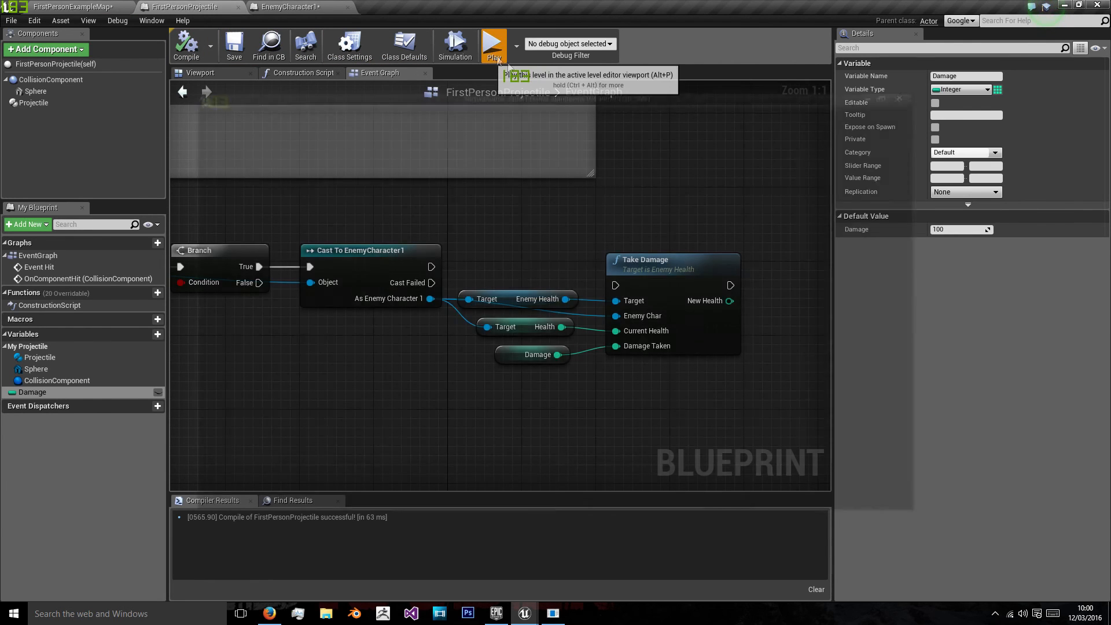
pyautogui.click(493, 44)
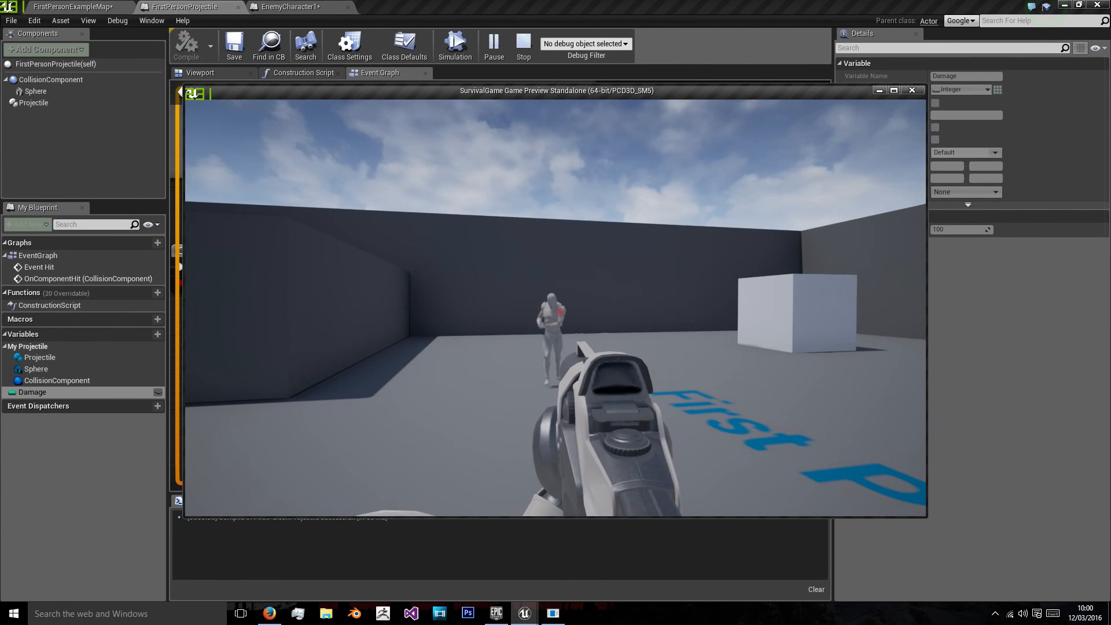
pyautogui.click(523, 40)
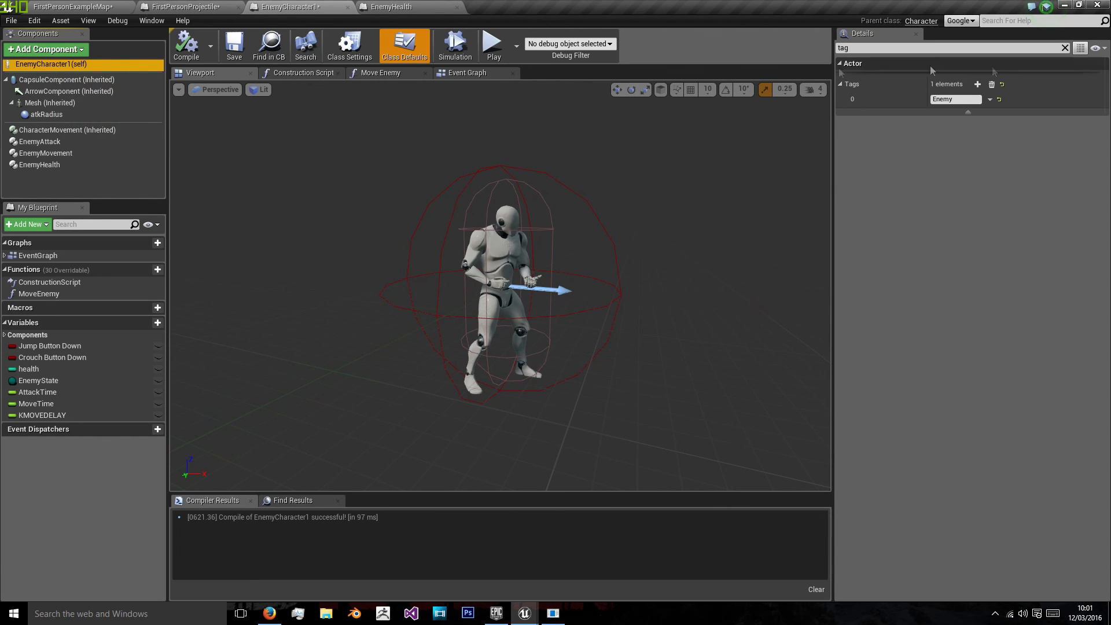
pyautogui.moveTo(915, 99)
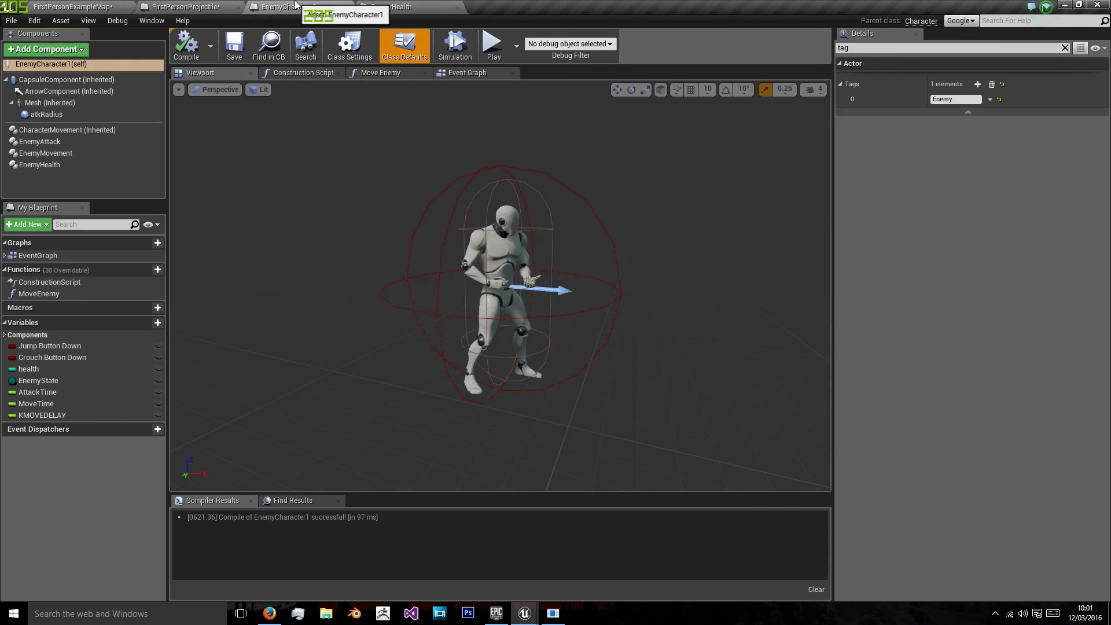
# Add a 'playerProjectile' actor tag in the projectile's Class Defaults and compile
pyautogui.click(185, 7)
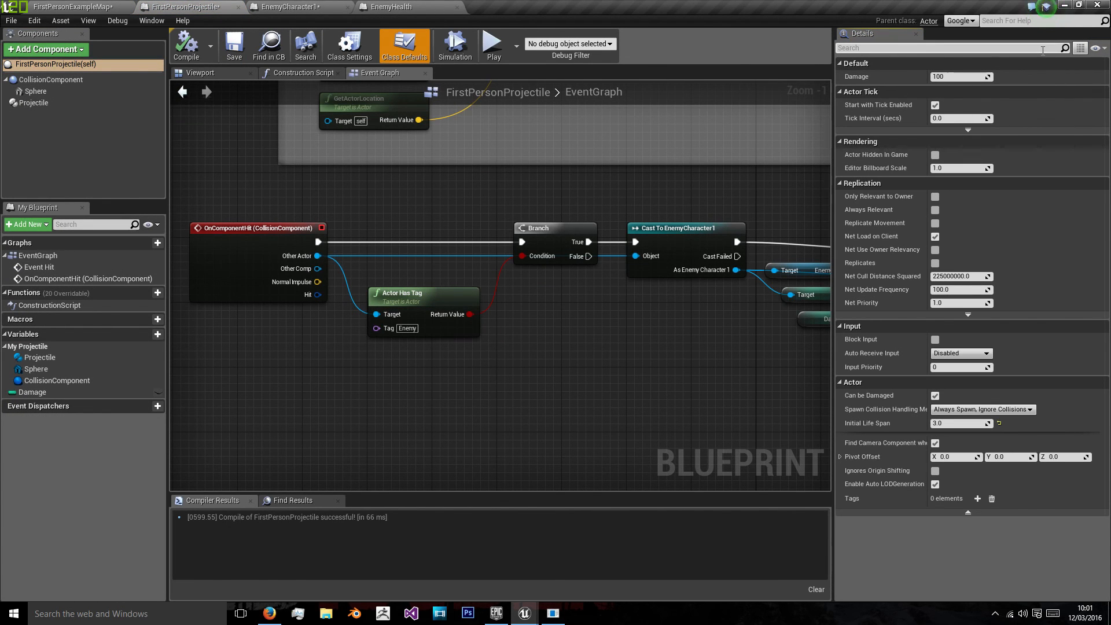
pyautogui.write('tag')
pyautogui.write('p')
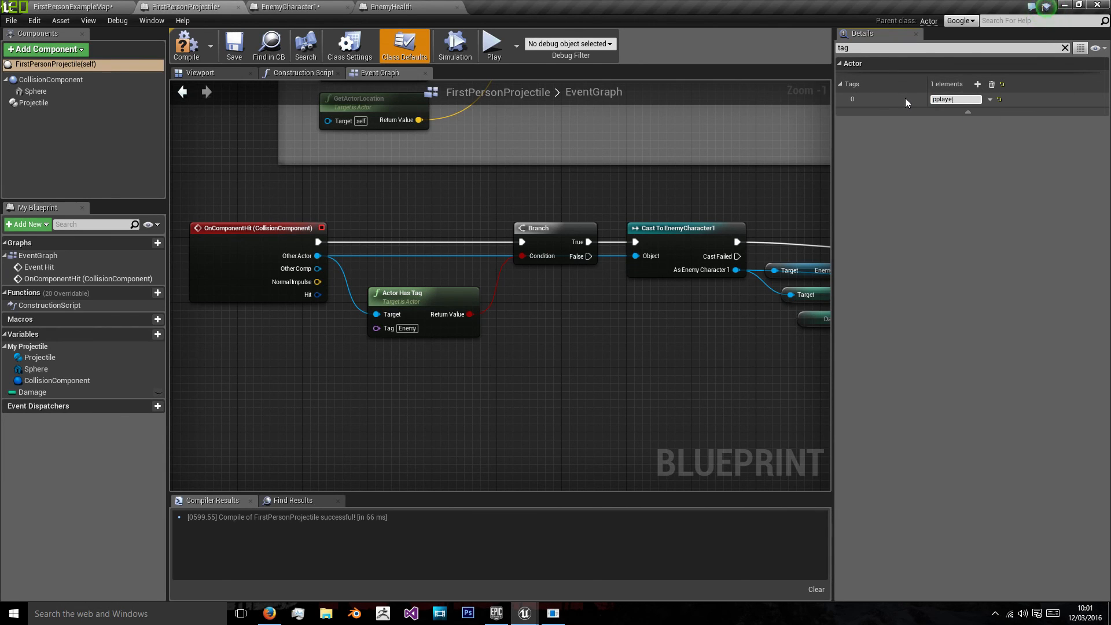
pyautogui.write('playerProjectile')
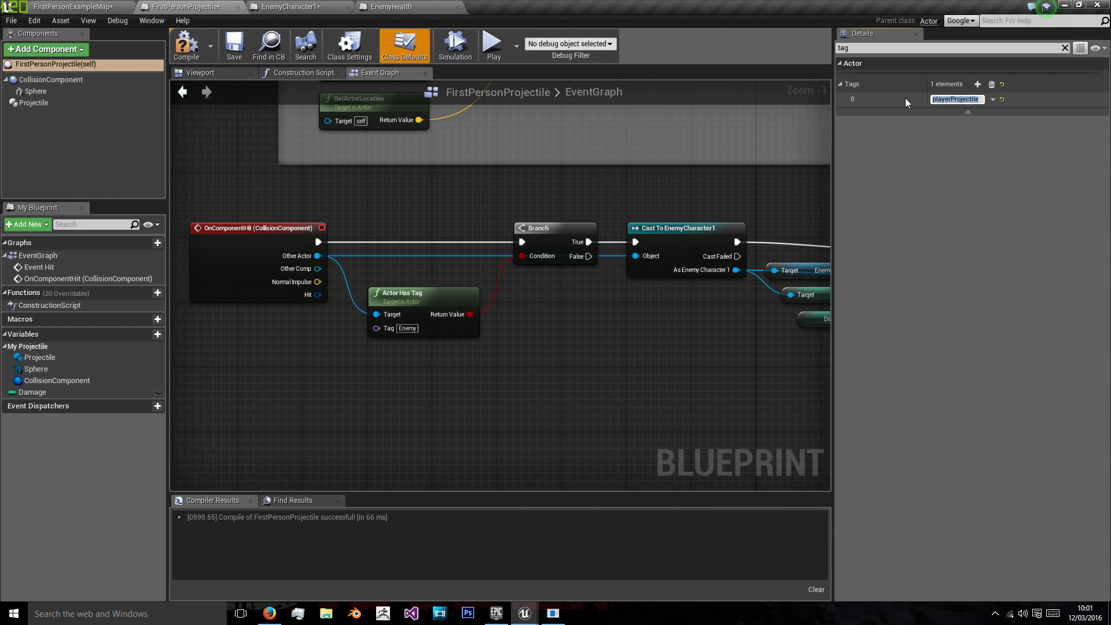
pyautogui.click(290, 7)
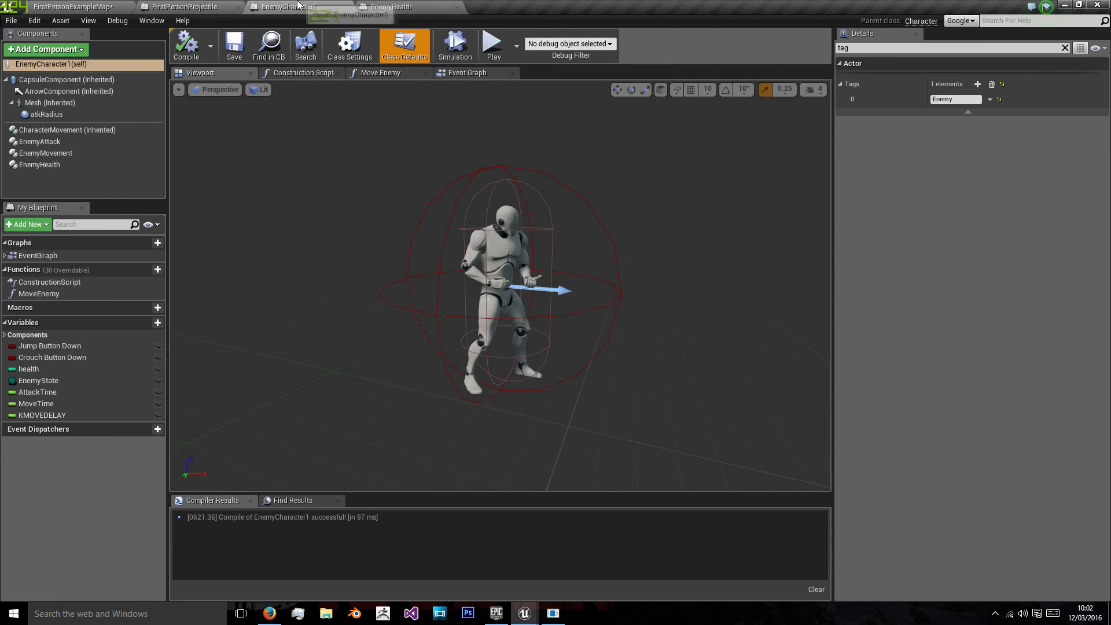
pyautogui.click(189, 7)
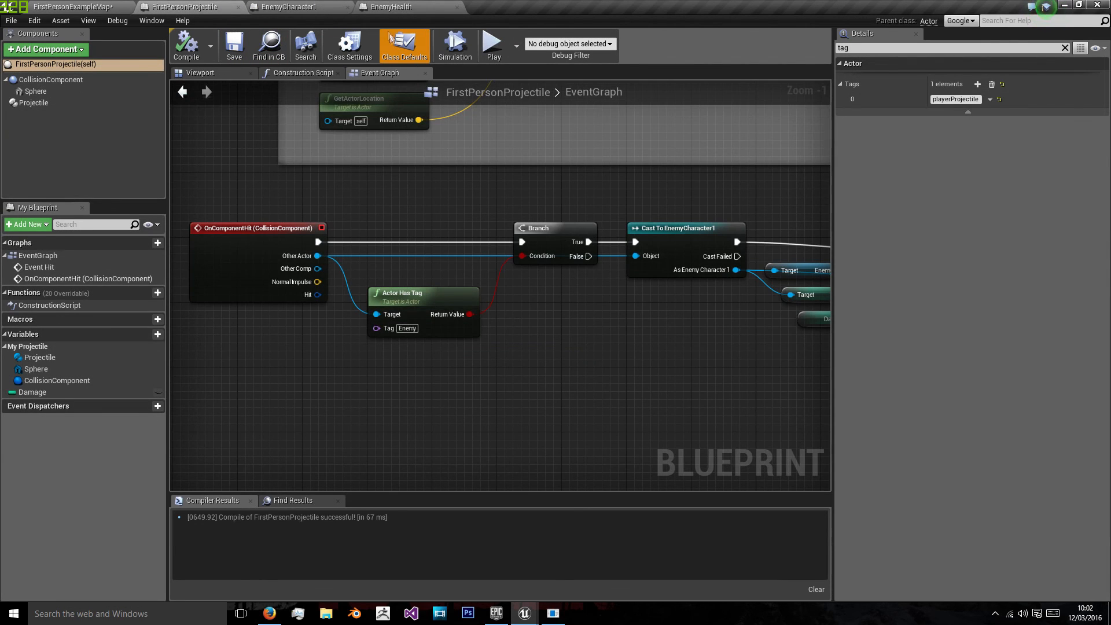
pyautogui.scroll(-3)
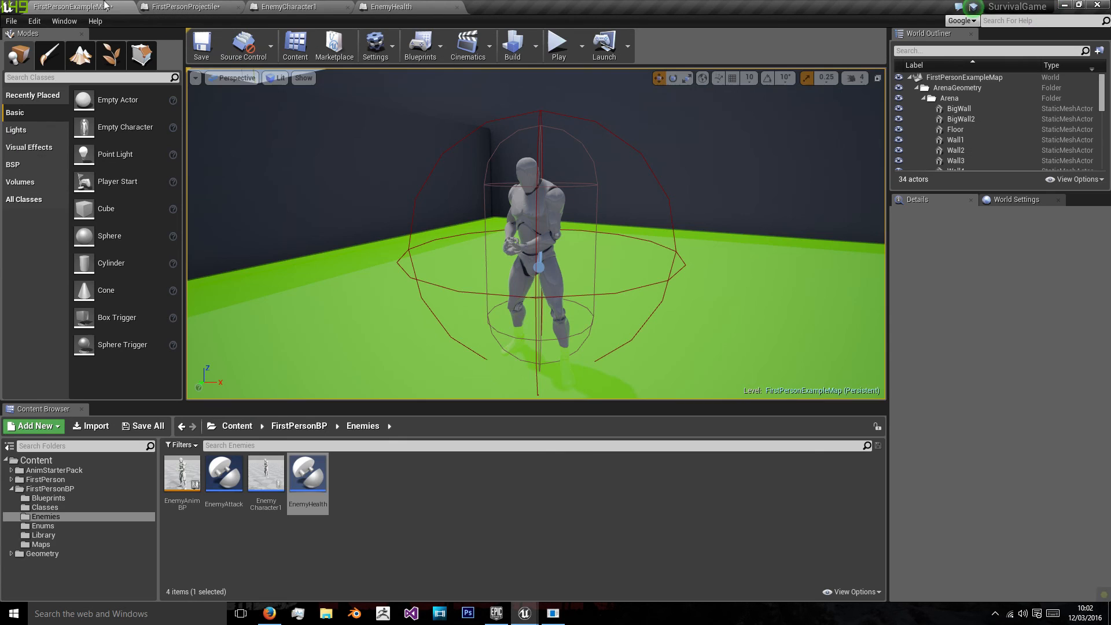
# Create Blueprint Function Library EnemyLibrary with a function named damageEnemy
pyautogui.click(32, 426)
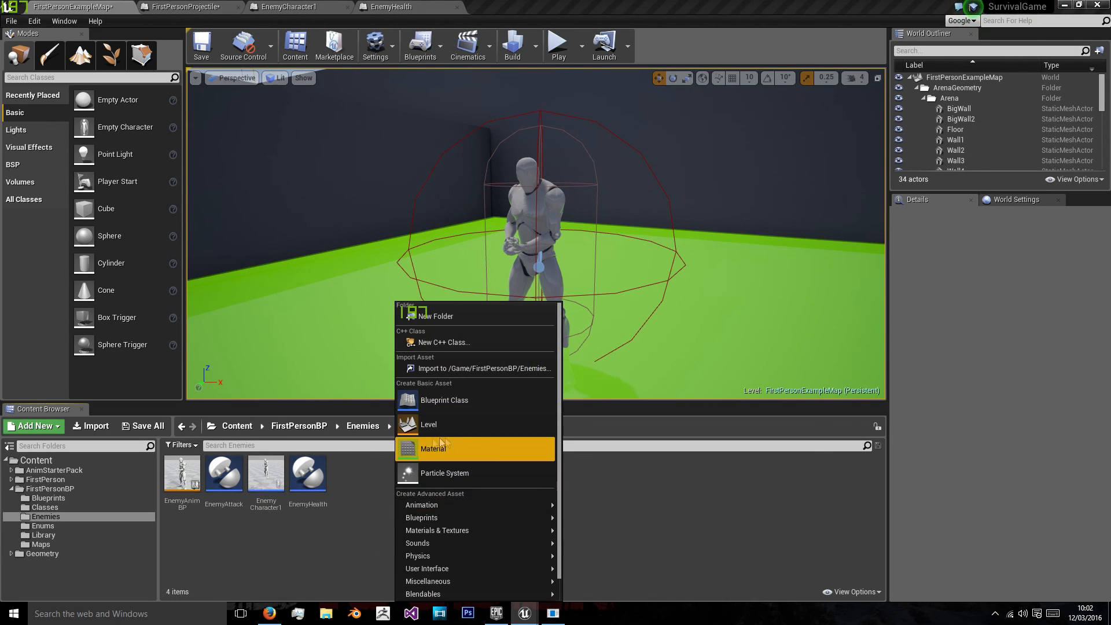
pyautogui.click(444, 399)
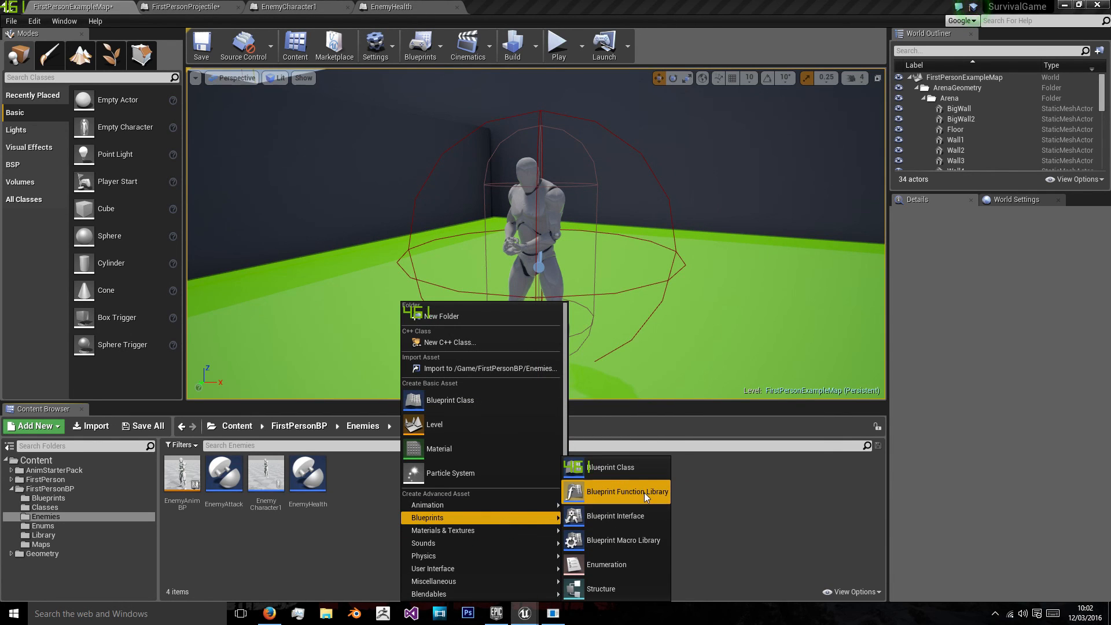
pyautogui.click(626, 491)
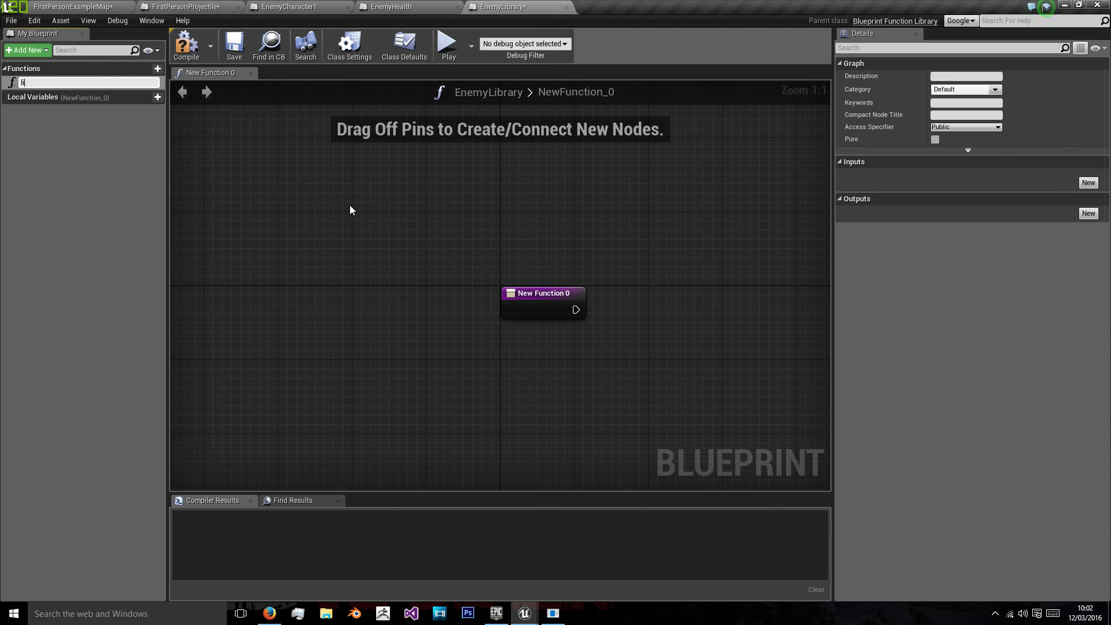
pyautogui.write('damageEnemy')
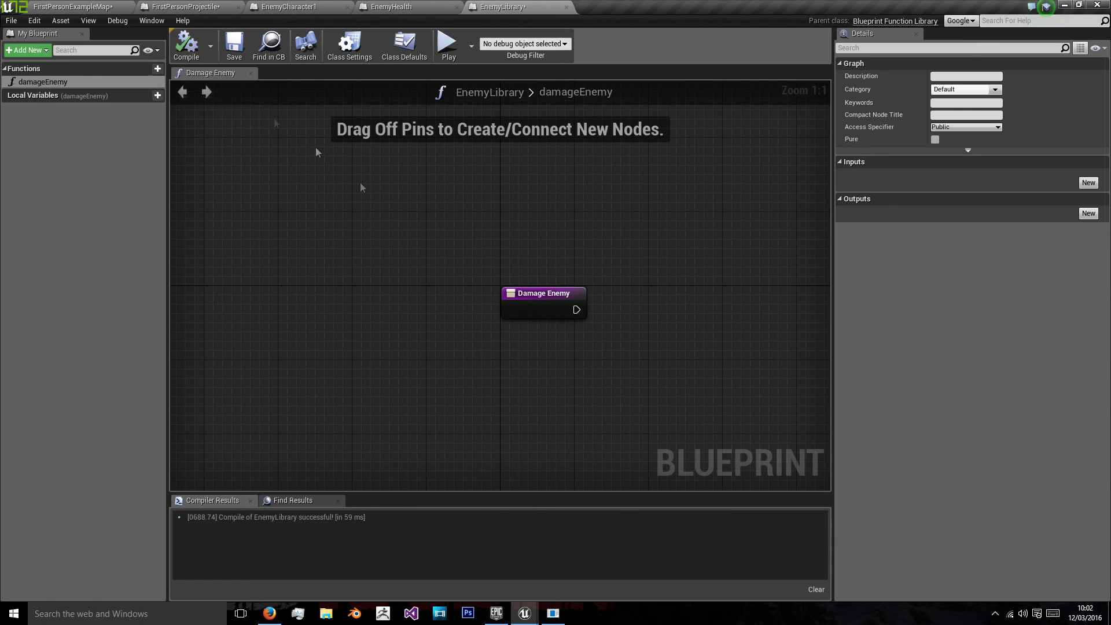
# Copy the Cast To EnemyCharacter1 and Take Damage nodes from the projectile graph into damageEnemy
pyautogui.click(184, 7)
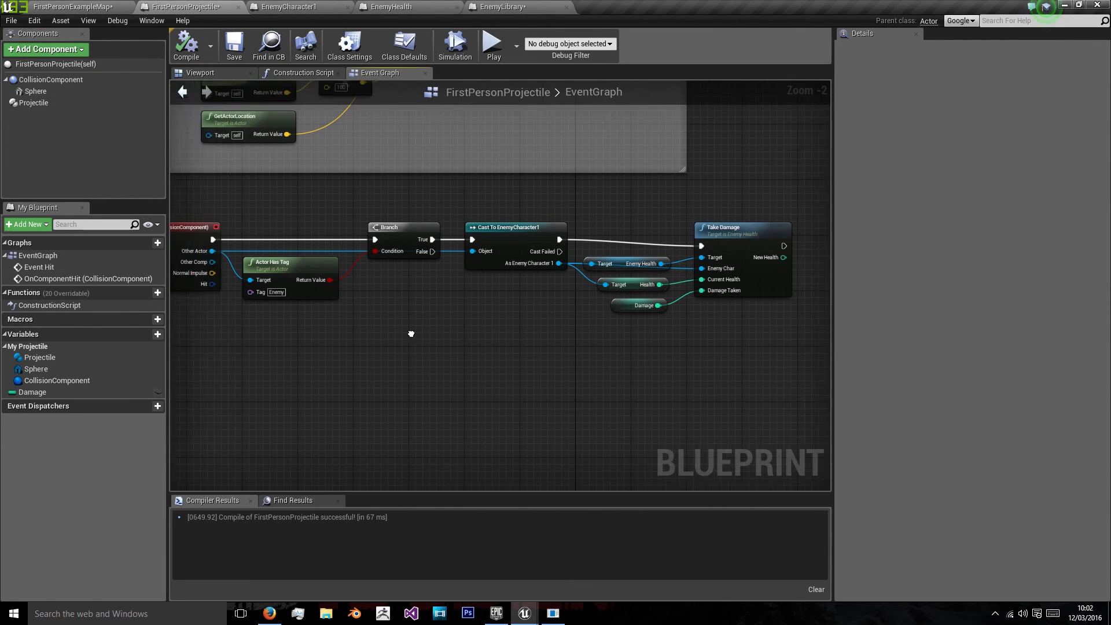
pyautogui.write('tag')
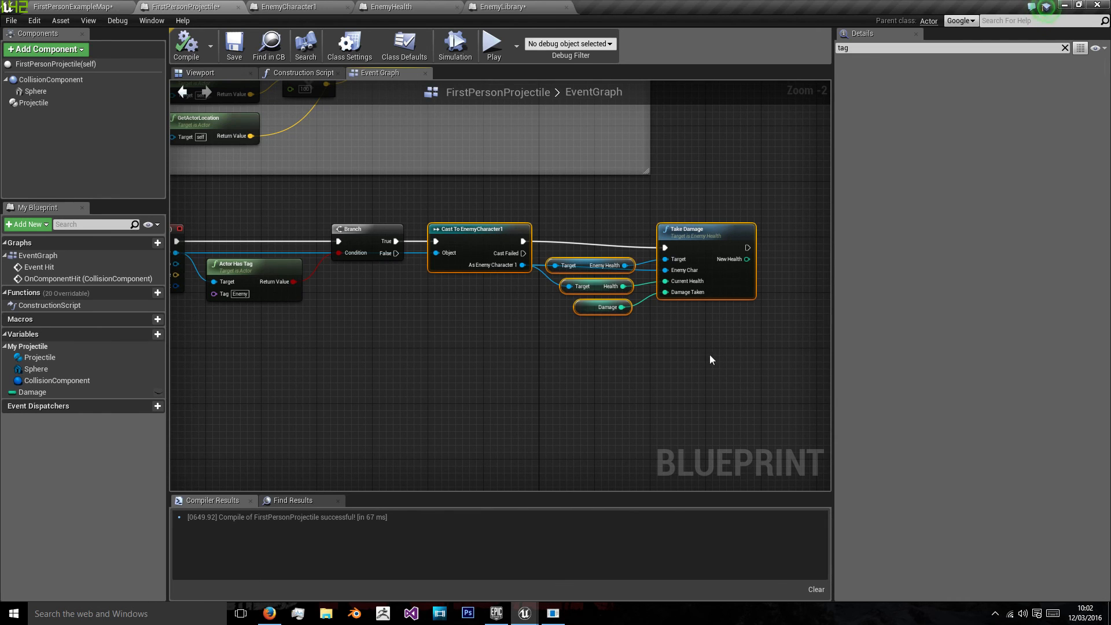
pyautogui.click(389, 7)
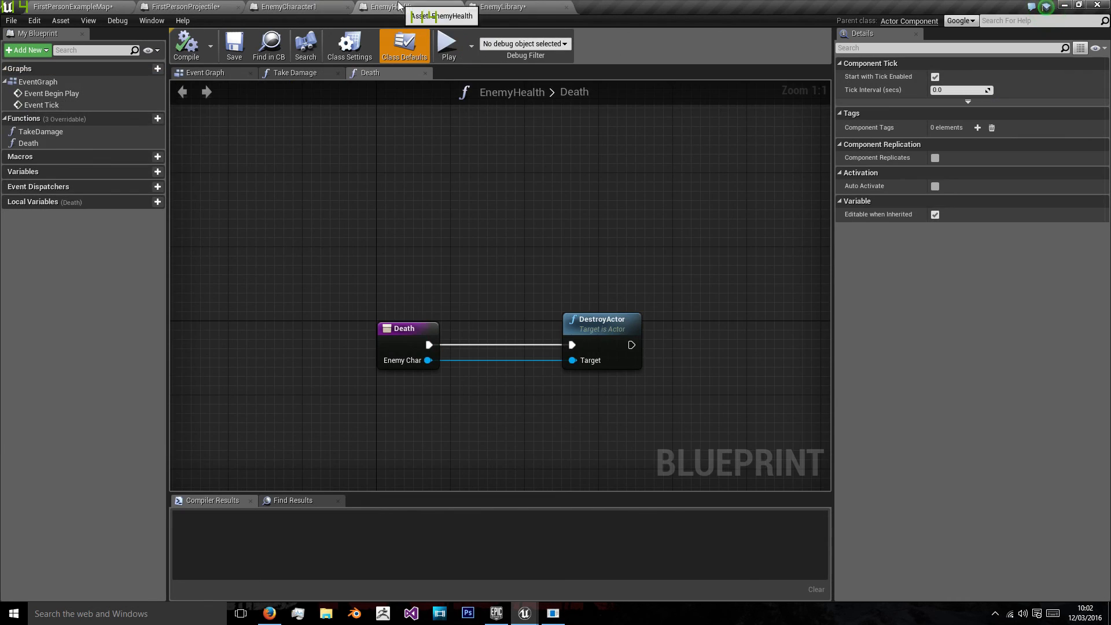
pyautogui.click(511, 6)
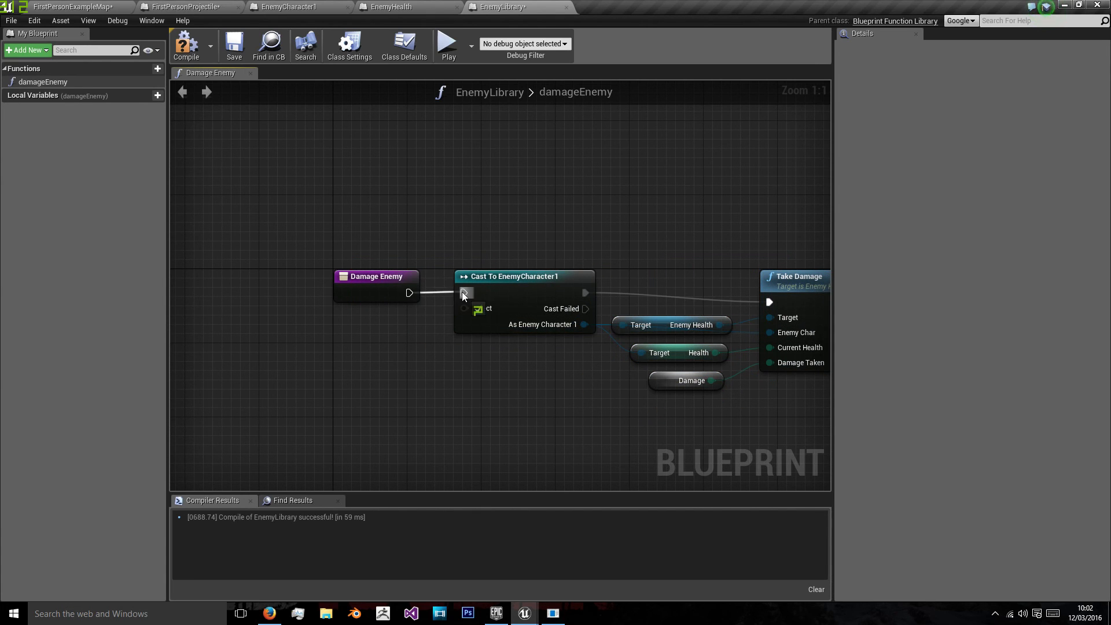
# Wire the entry to the cast, make otherActor a Character input, add a Damage input, and compile (fails)
pyautogui.click(375, 275)
pyautogui.write('other')
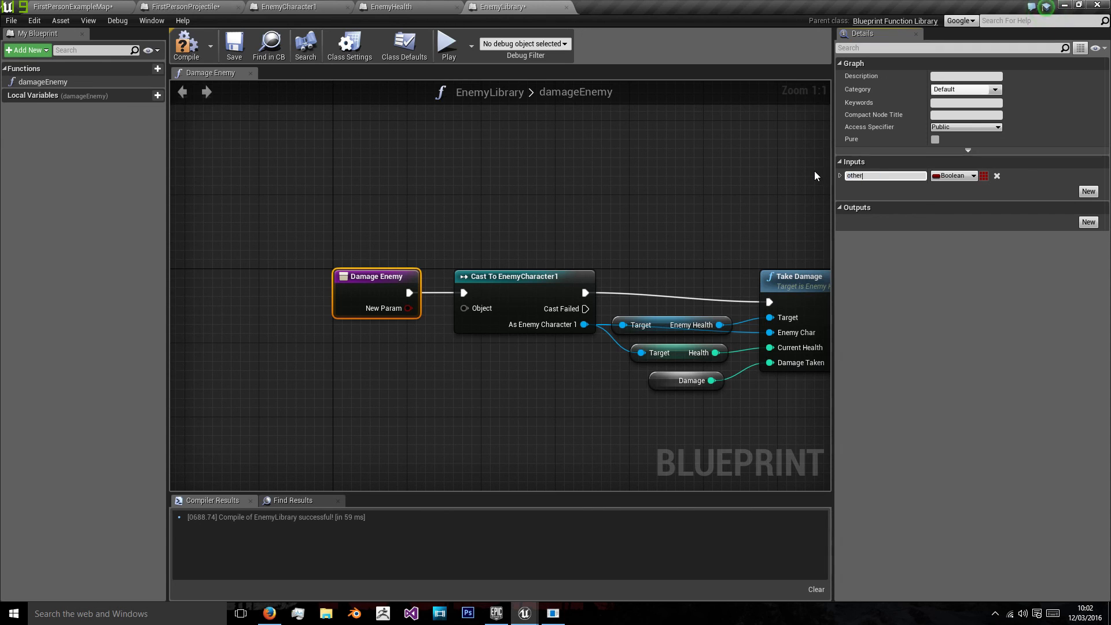
pyautogui.click(973, 175)
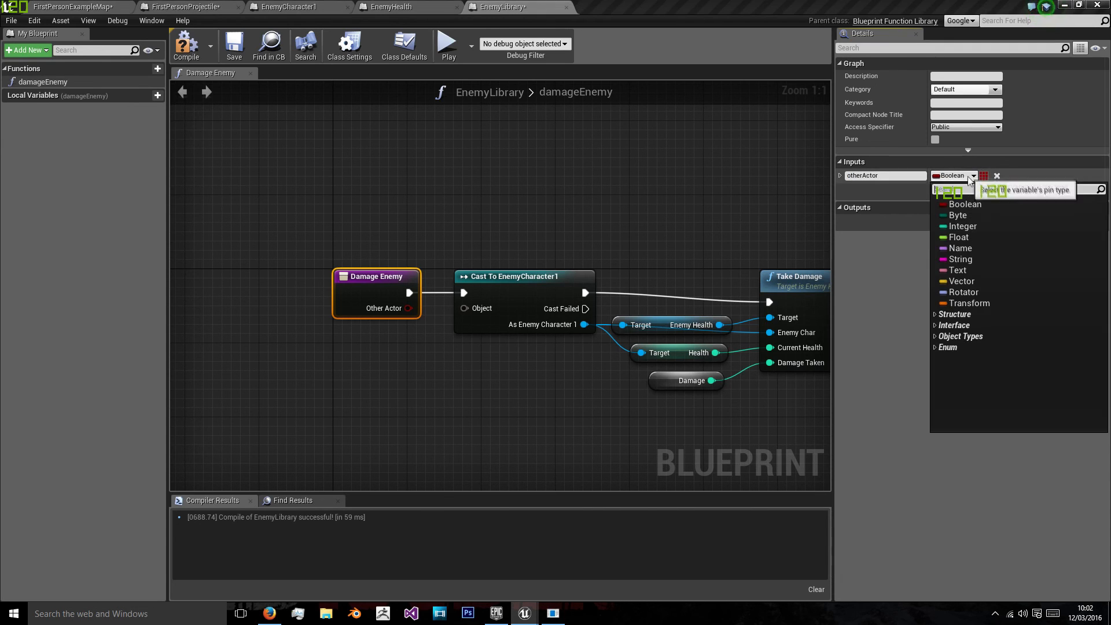
pyautogui.write('character')
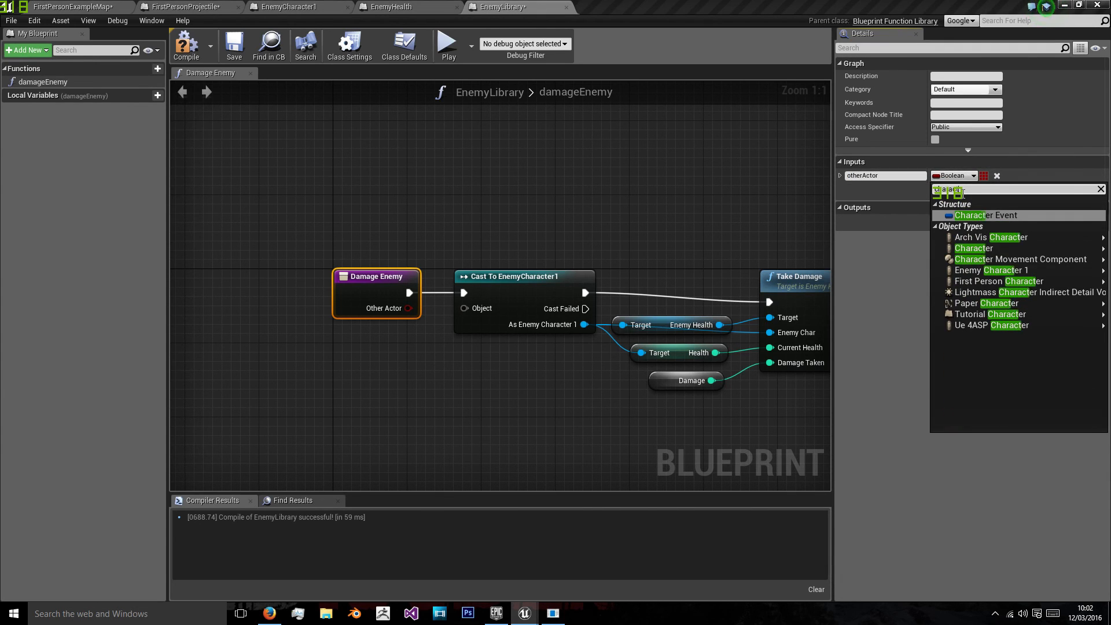
pyautogui.click(972, 247)
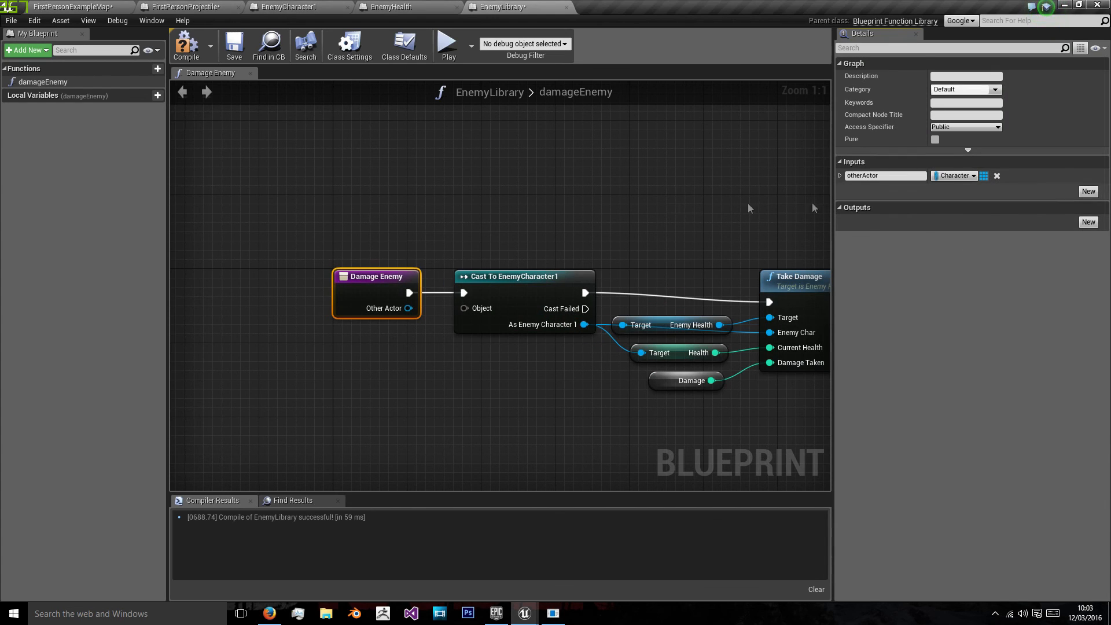
pyautogui.click(186, 45)
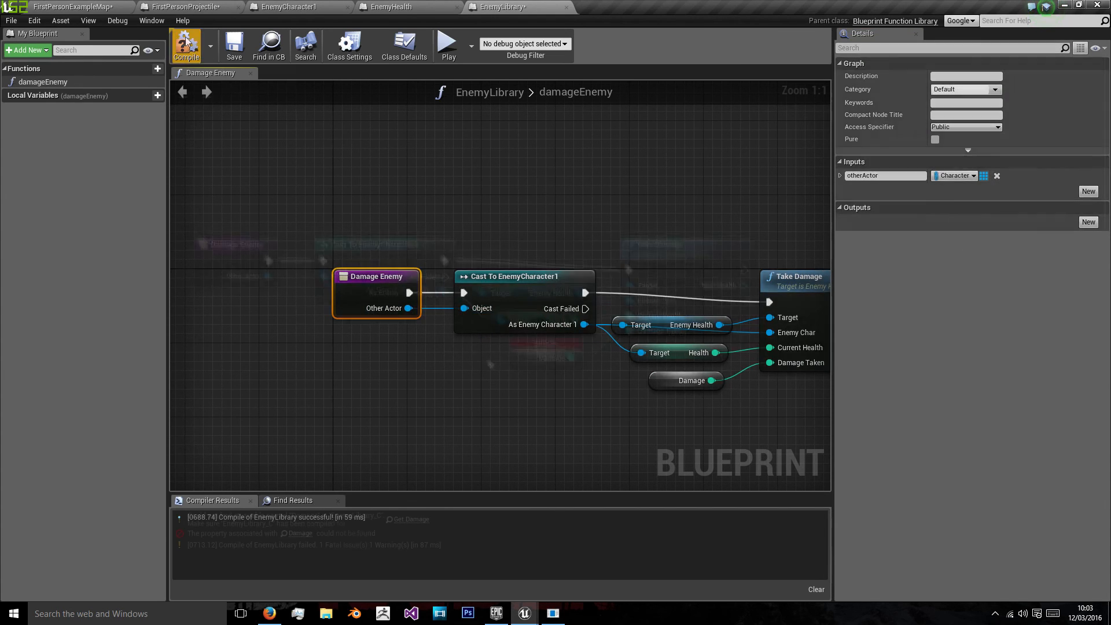
pyautogui.click(1088, 191)
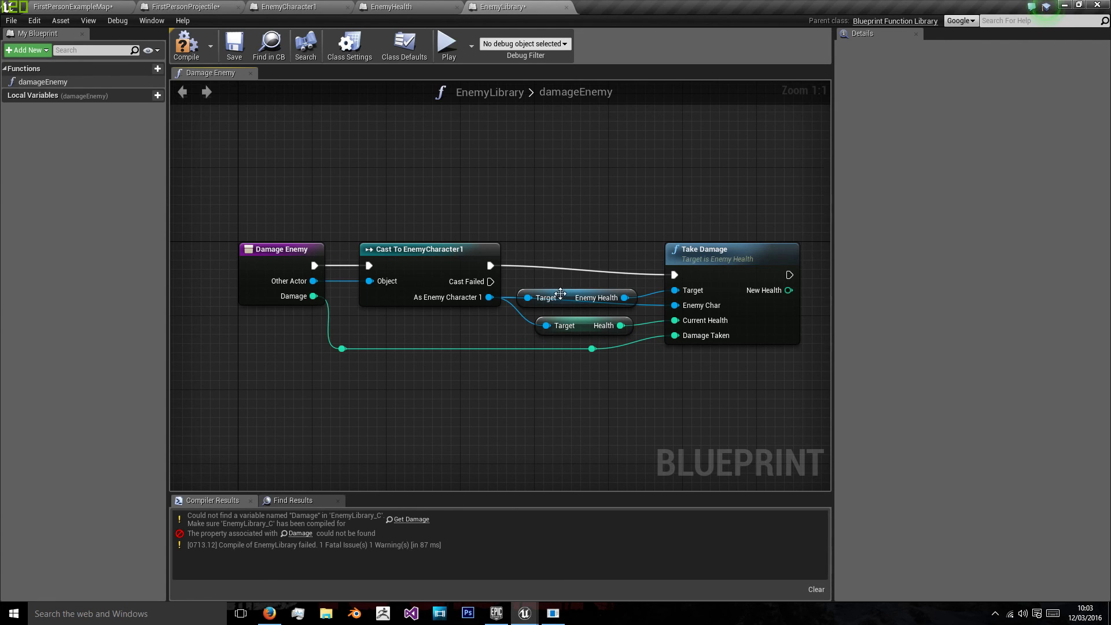
# Change otherActor to Actor and Damage to Integer, compile and save EnemyLibrary, and feed the projectile's Damage in
pyautogui.click(185, 7)
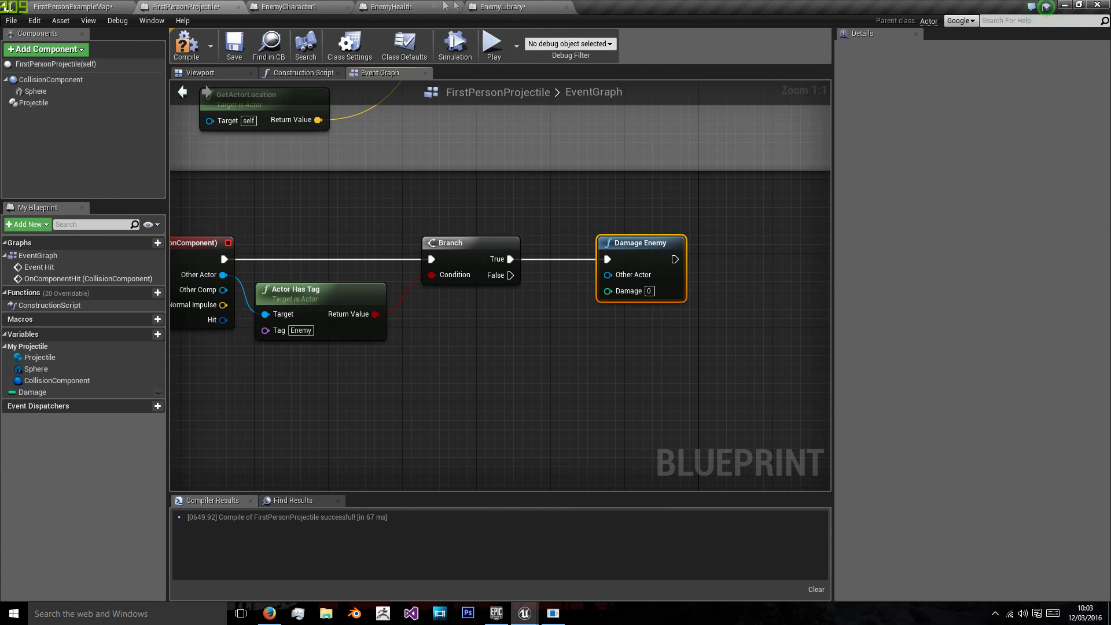
pyautogui.click(504, 7)
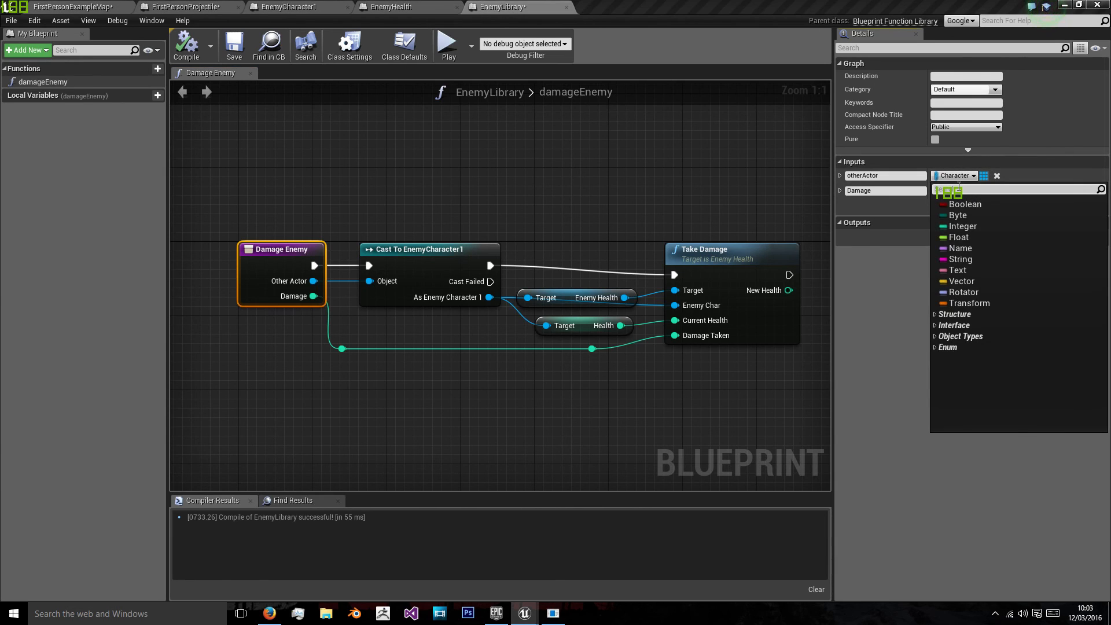
pyautogui.write('actor')
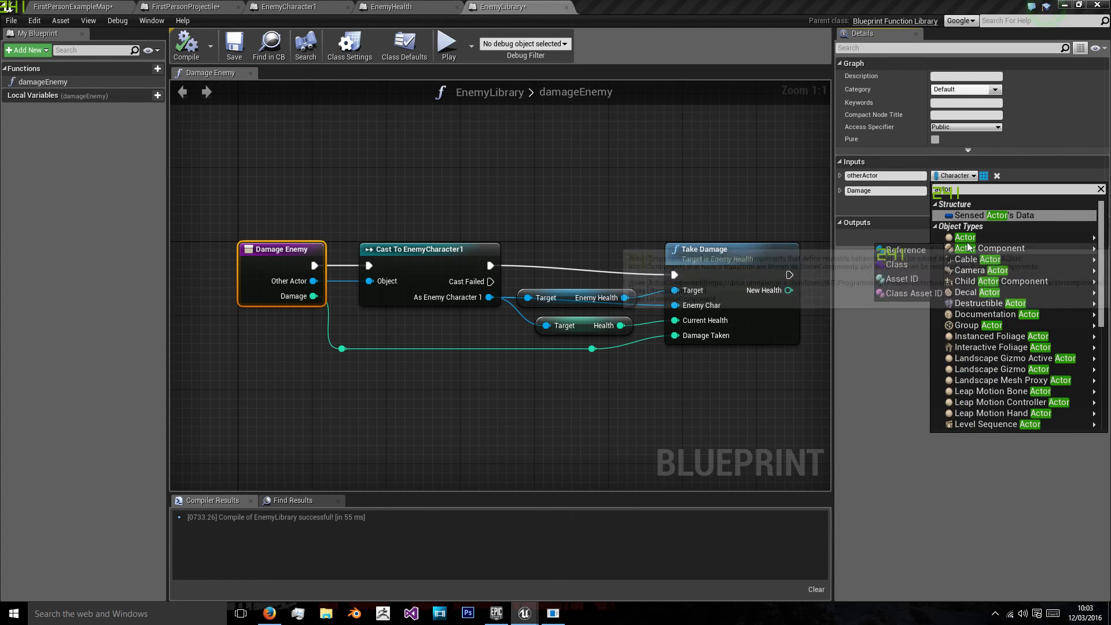
pyautogui.click(177, 7)
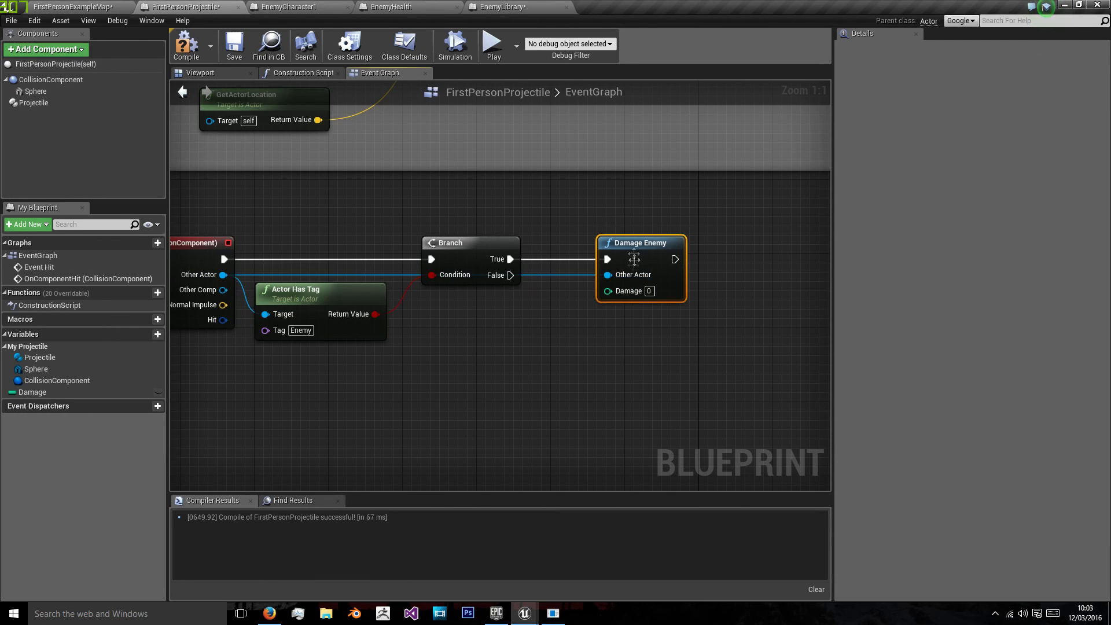
pyautogui.click(518, 6)
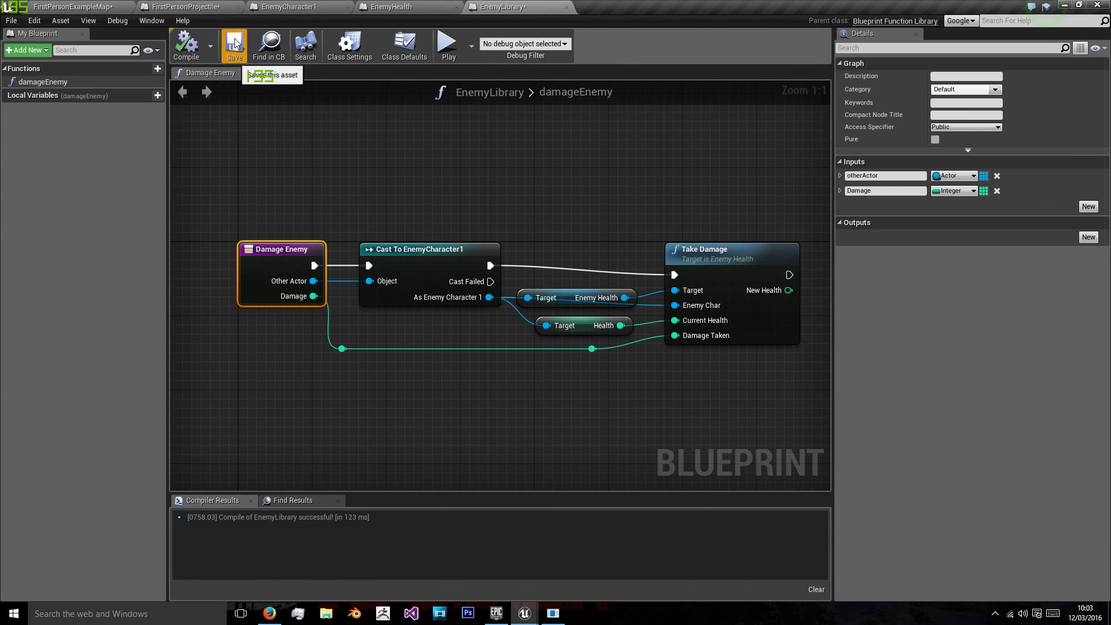
pyautogui.click(188, 7)
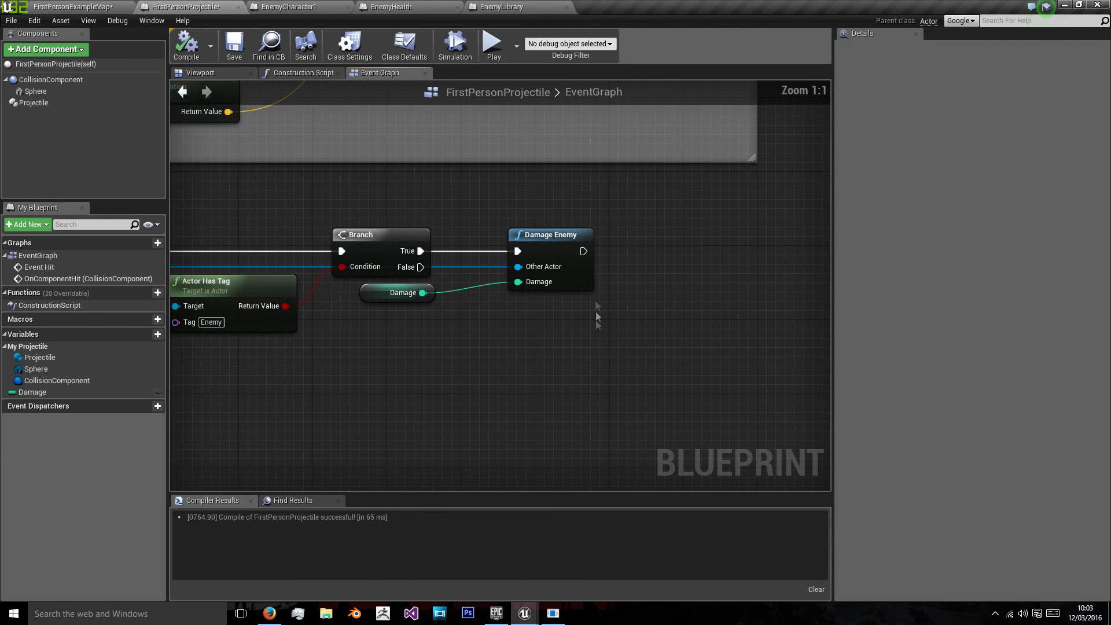
pyautogui.click(503, 6)
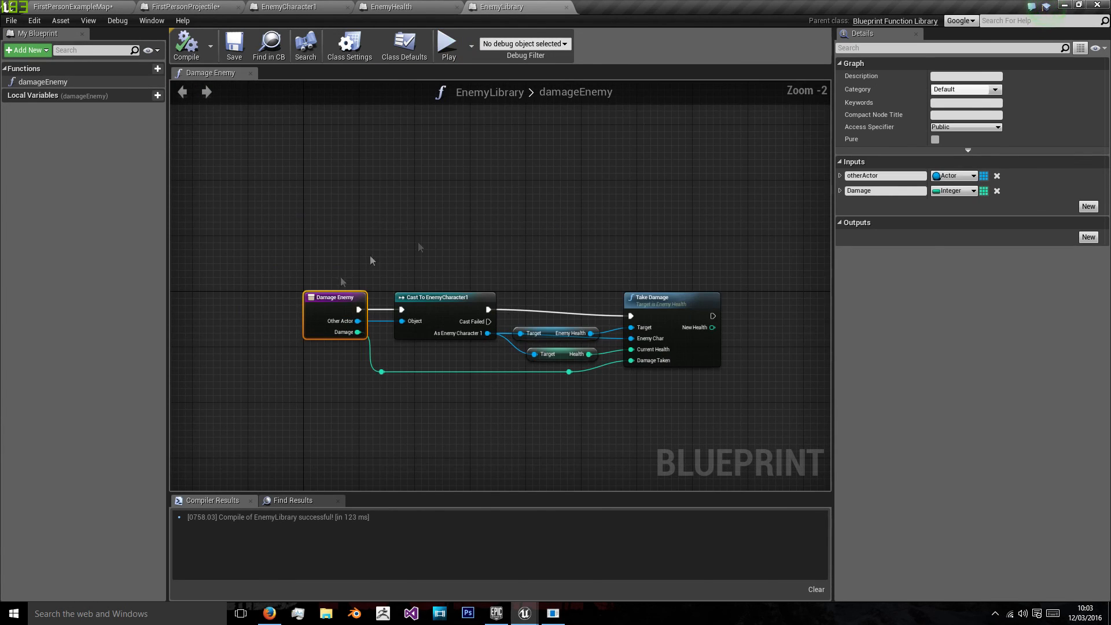
pyautogui.moveTo(485, 274)
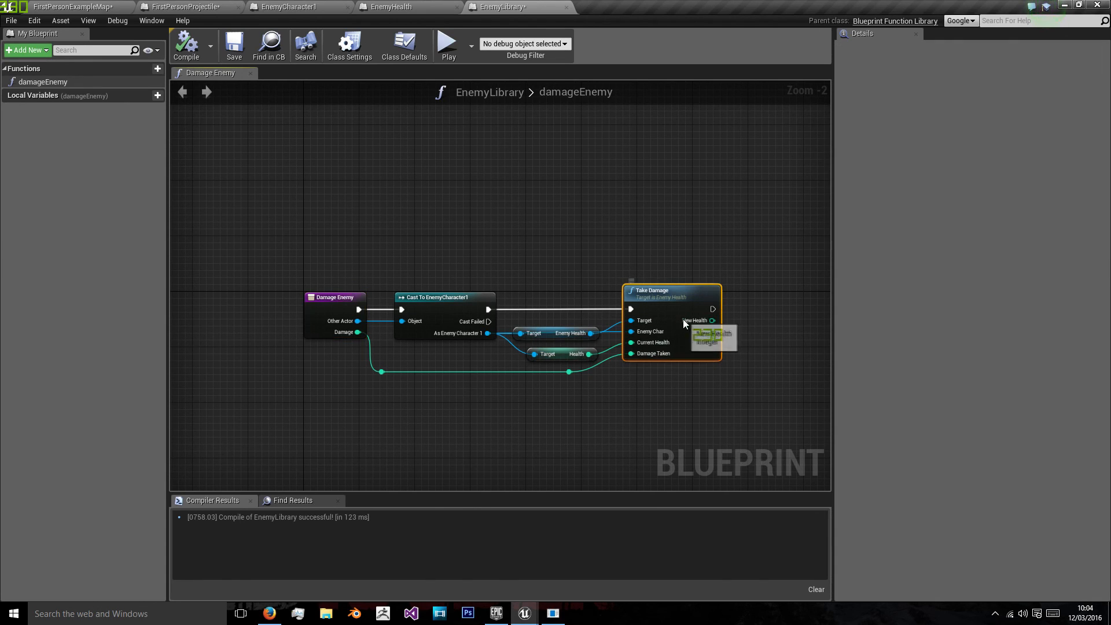
pyautogui.click(475, 392)
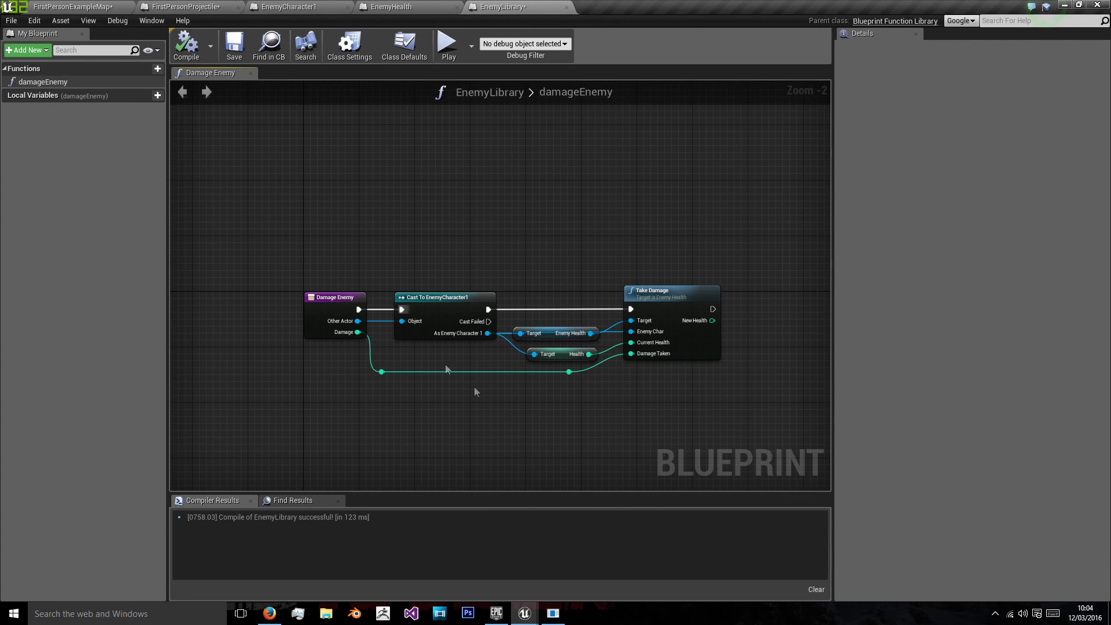
pyautogui.moveTo(507, 183)
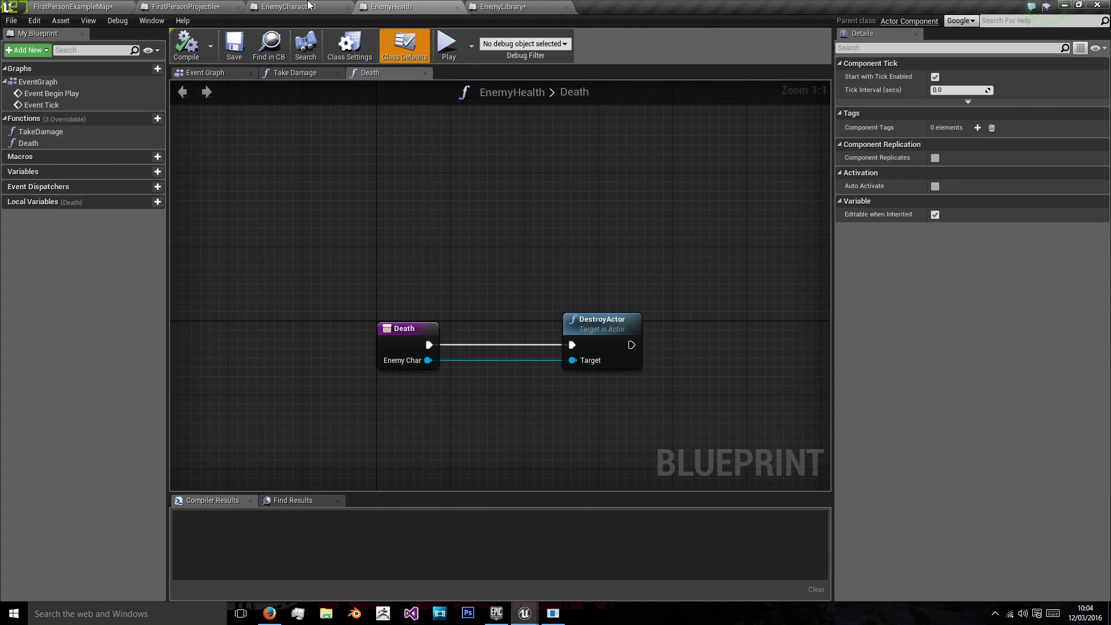
pyautogui.click(187, 7)
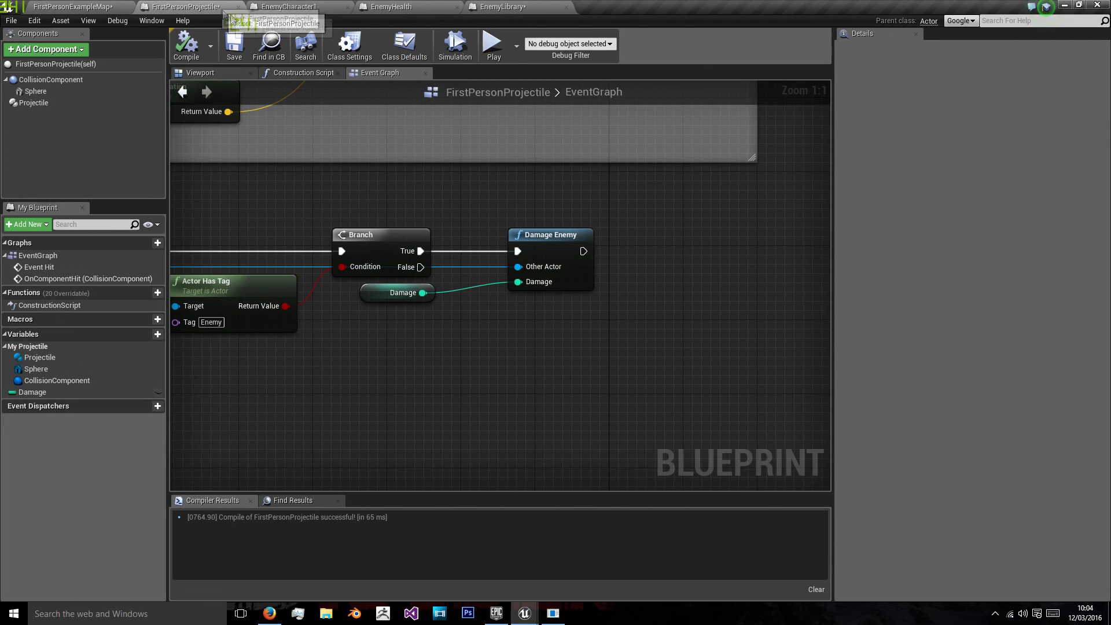
pyautogui.click(493, 43)
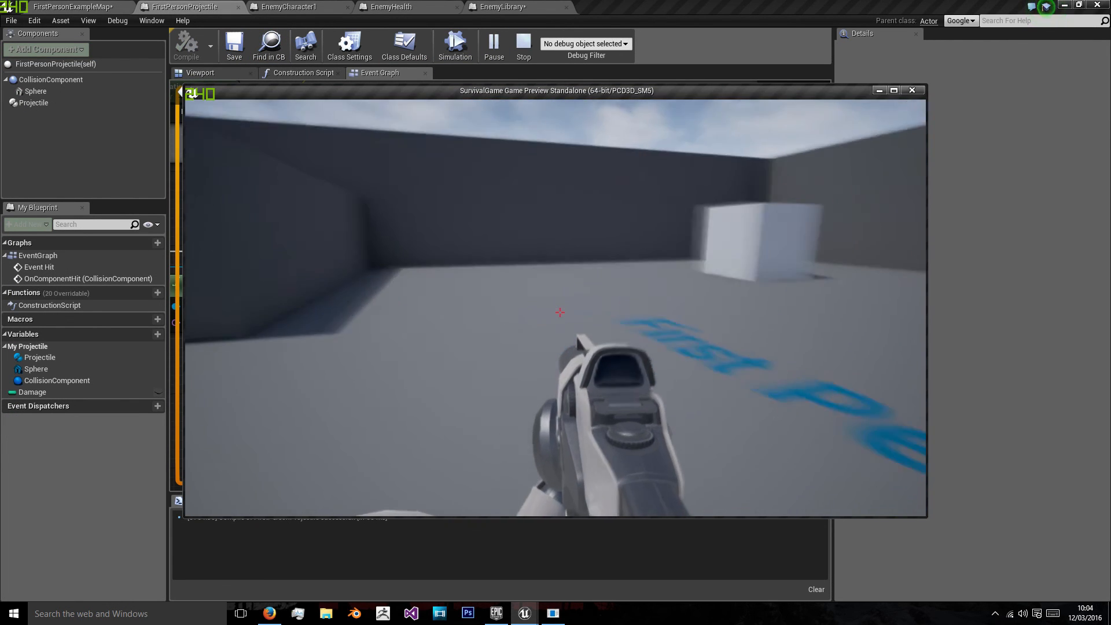
pyautogui.click(523, 46)
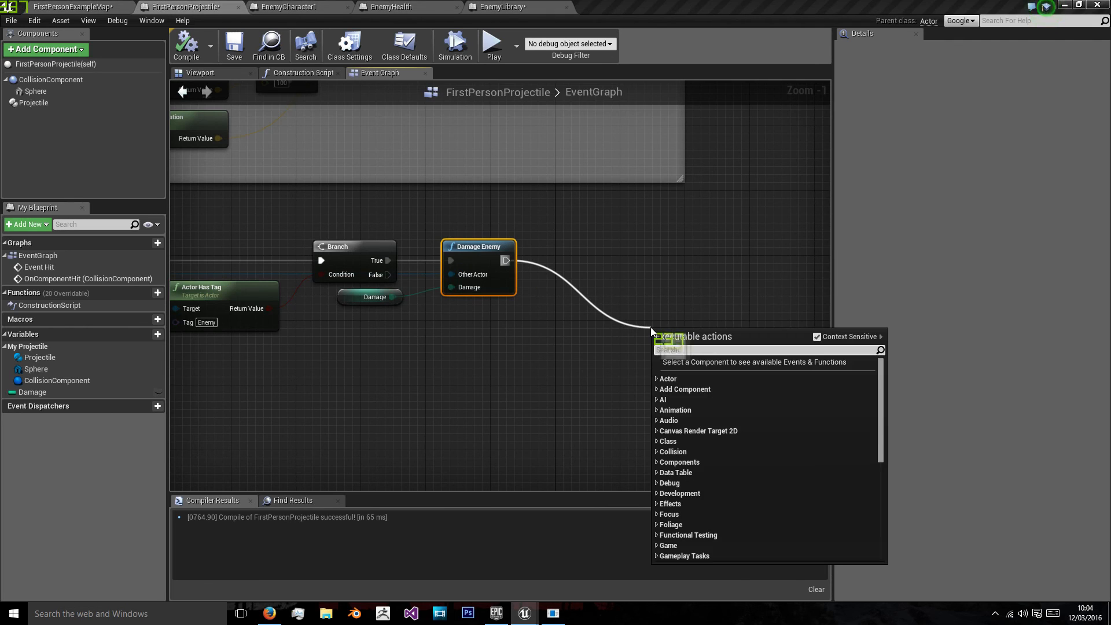
# Add a DestroyActor node after Damage Enemy, compile the projectile, and start a play preview
pyautogui.write('dfes')
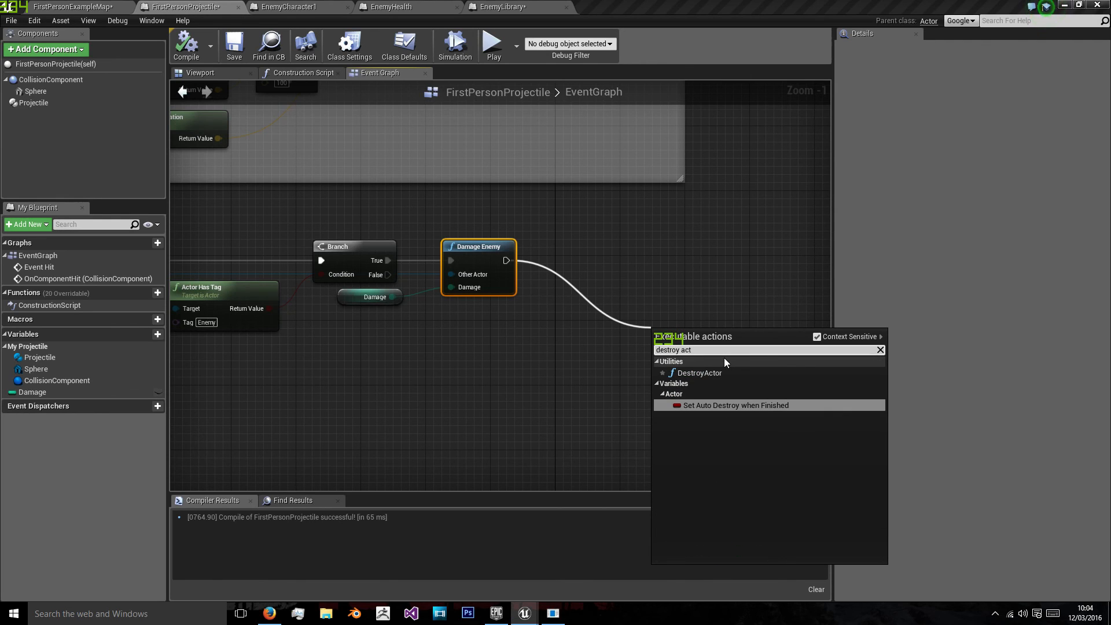
pyautogui.click(698, 373)
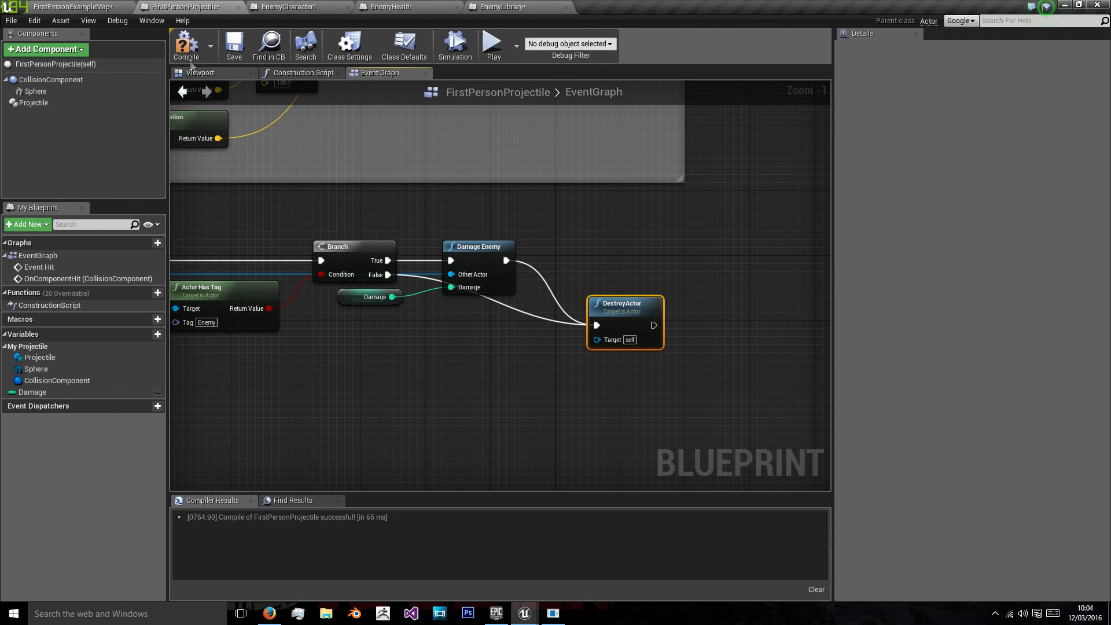
pyautogui.click(493, 44)
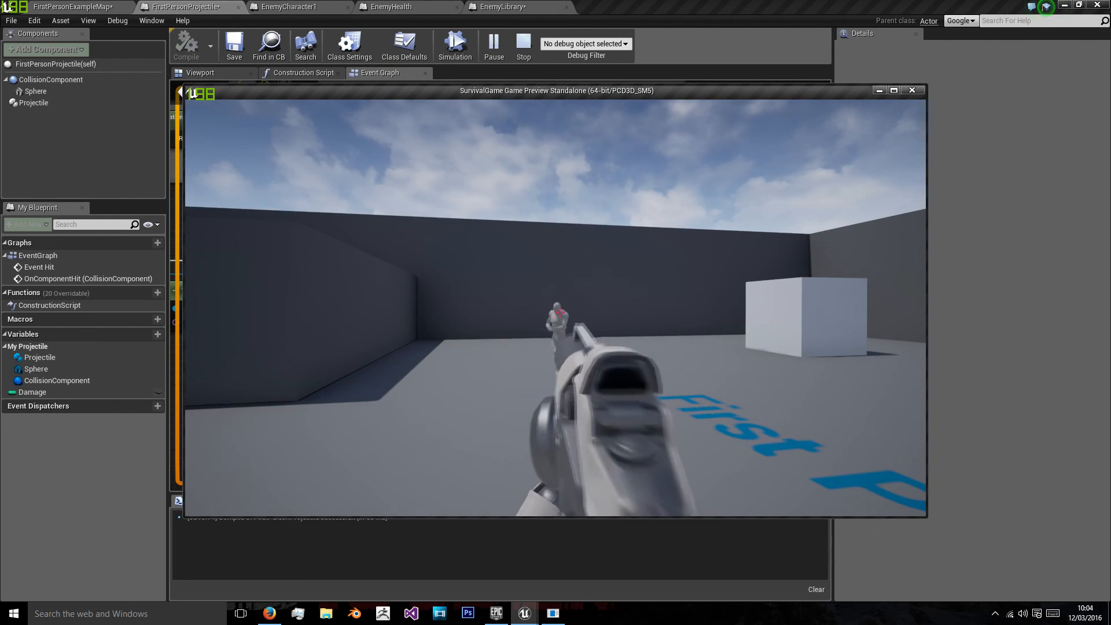
# Shoot the enemy, then restart play-in-editor on FirstPersonExampleMap to test again
pyautogui.click(523, 46)
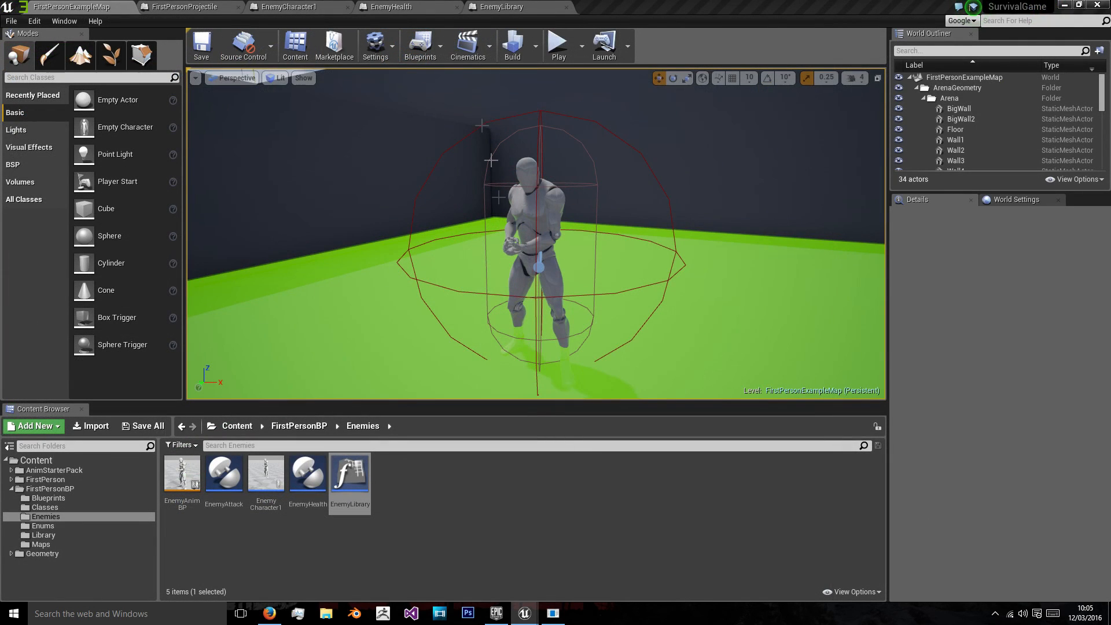
pyautogui.click(558, 42)
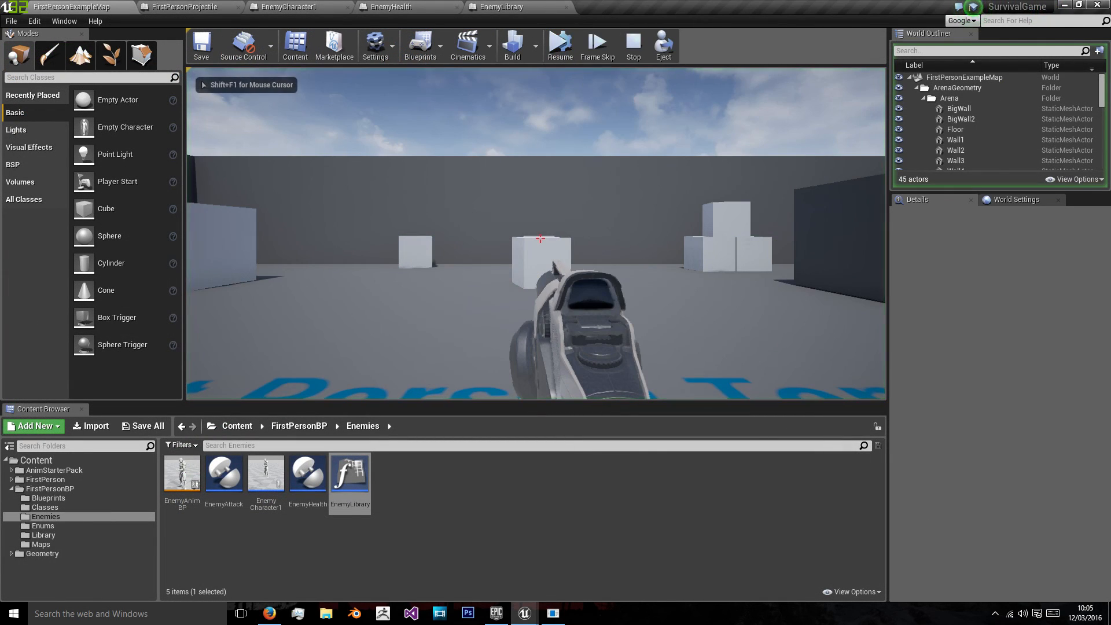
pyautogui.click(632, 40)
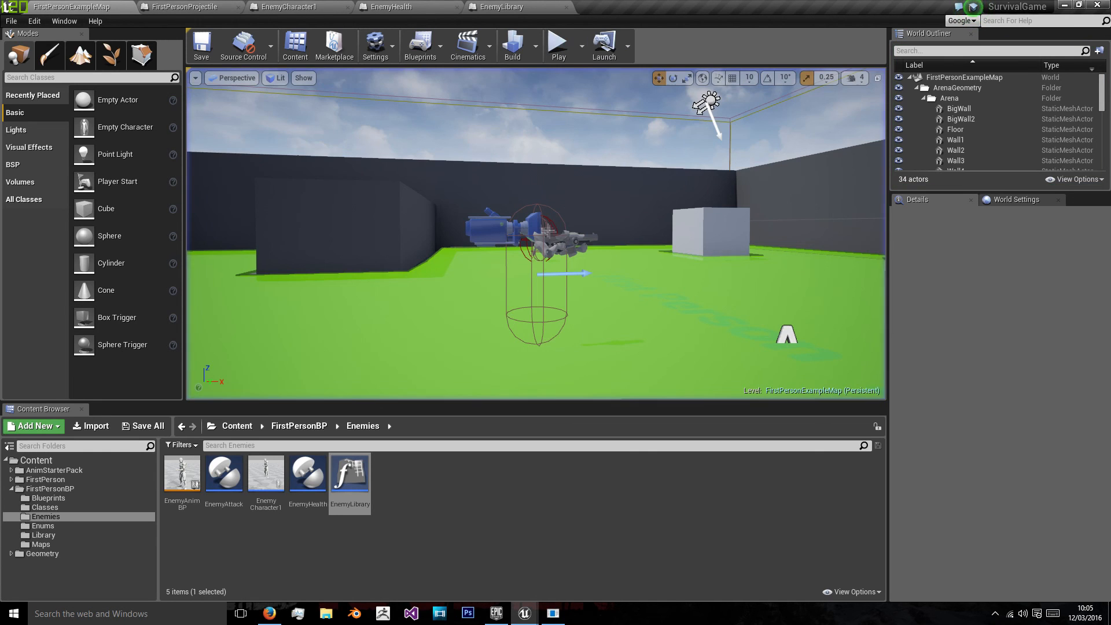
pyautogui.click(558, 43)
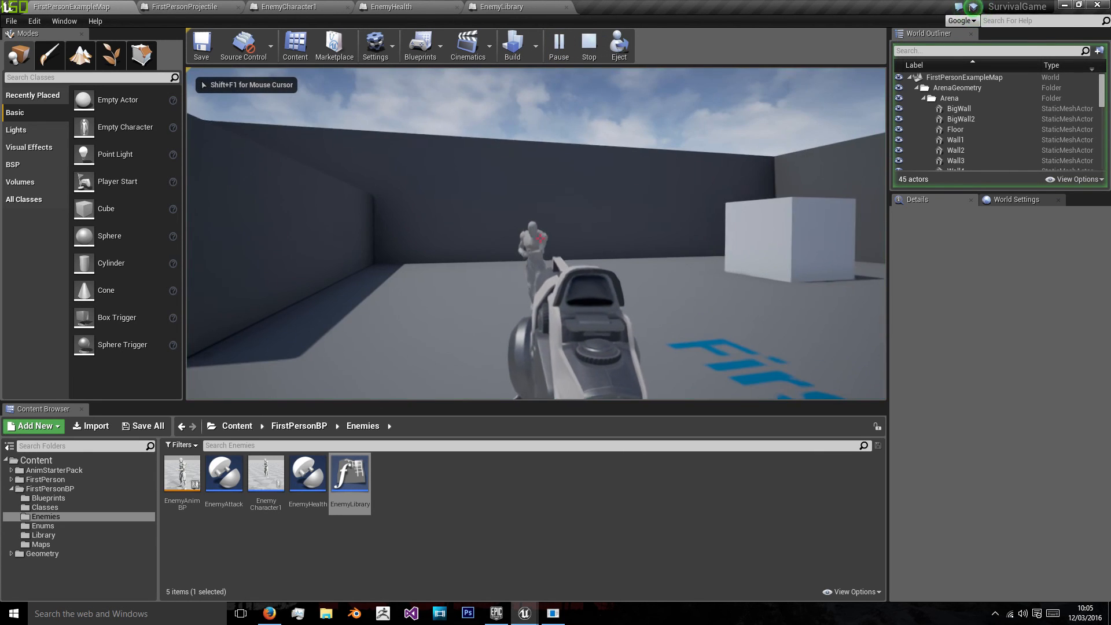